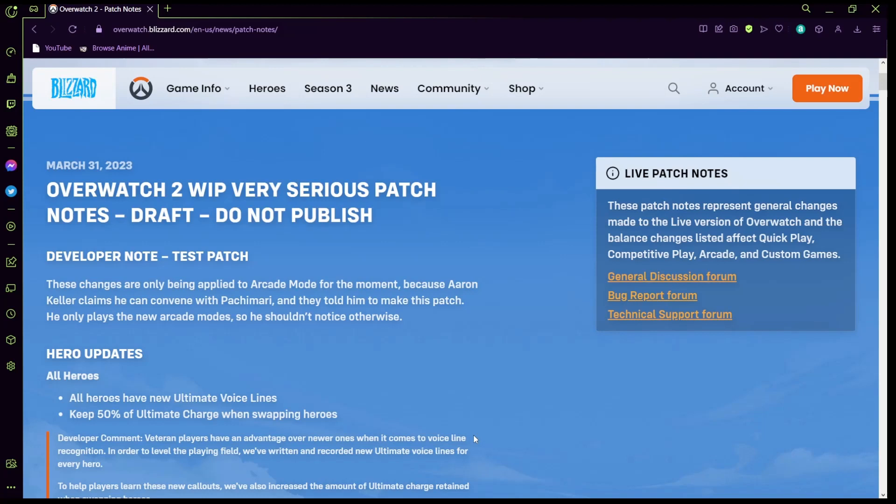
scroll(up, 3)
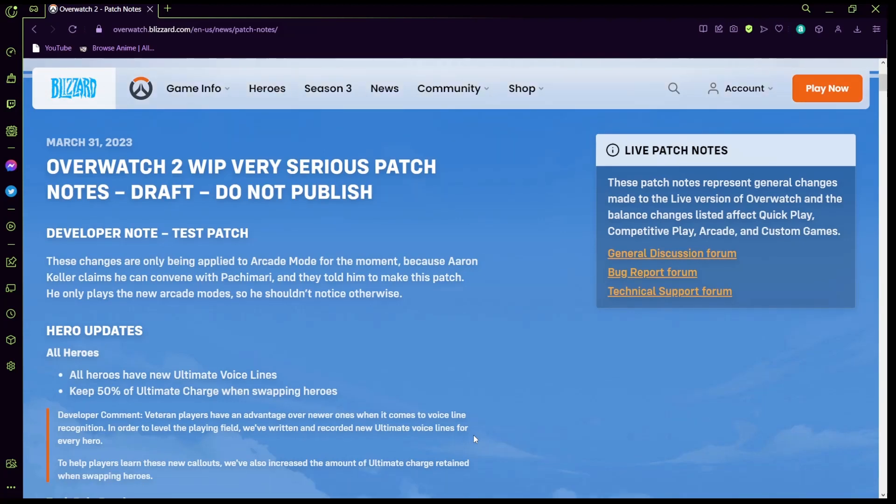
scroll(down, 3)
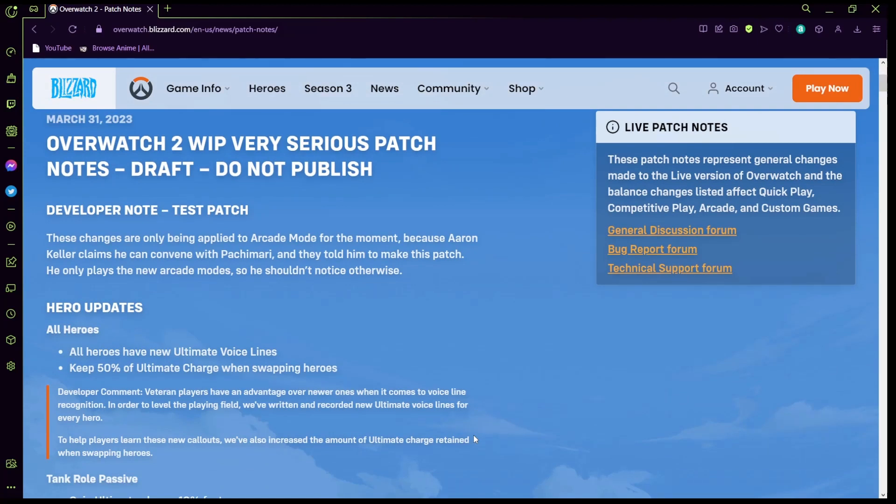
mouse_move(477, 438)
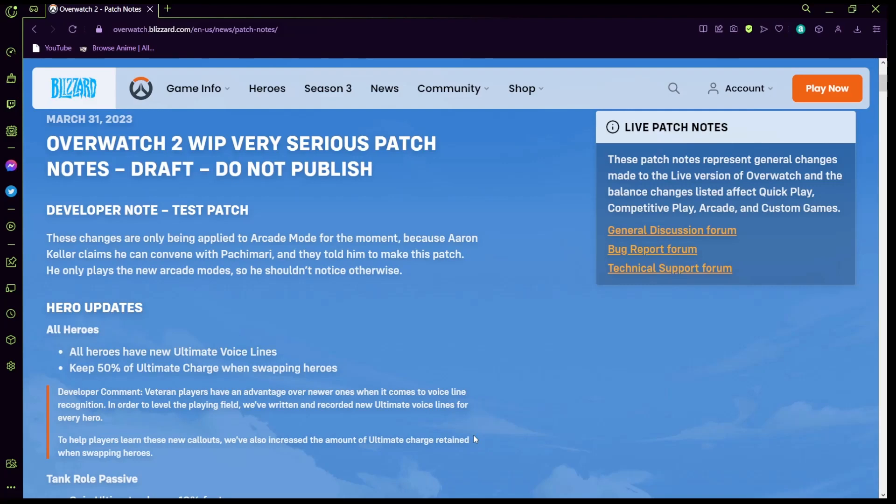
scroll(down, 3)
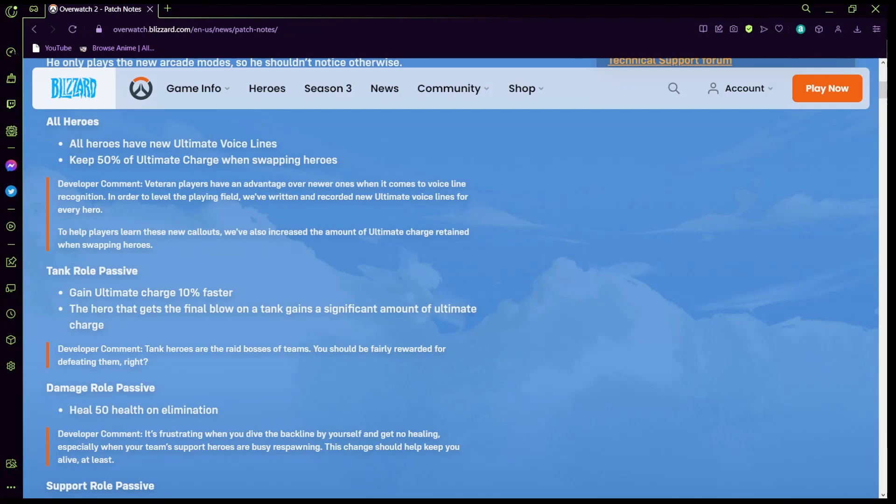
mouse_move(701, 295)
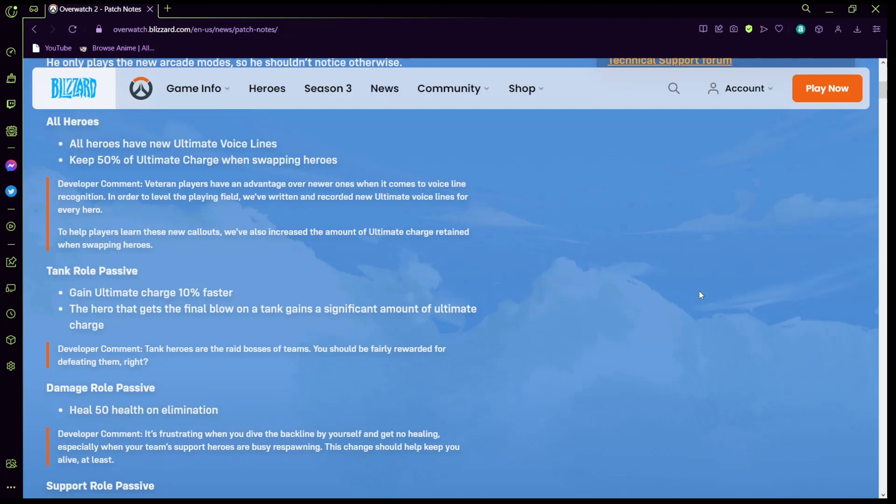
scroll(down, 3)
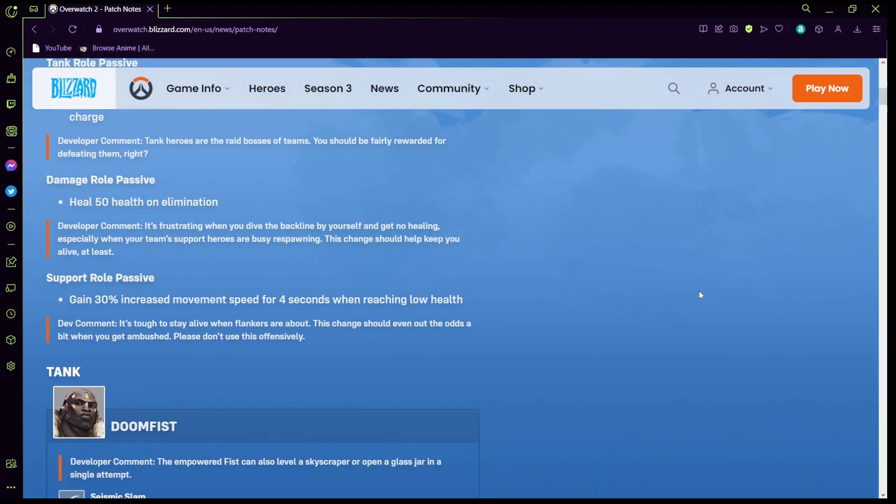
scroll(down, 3)
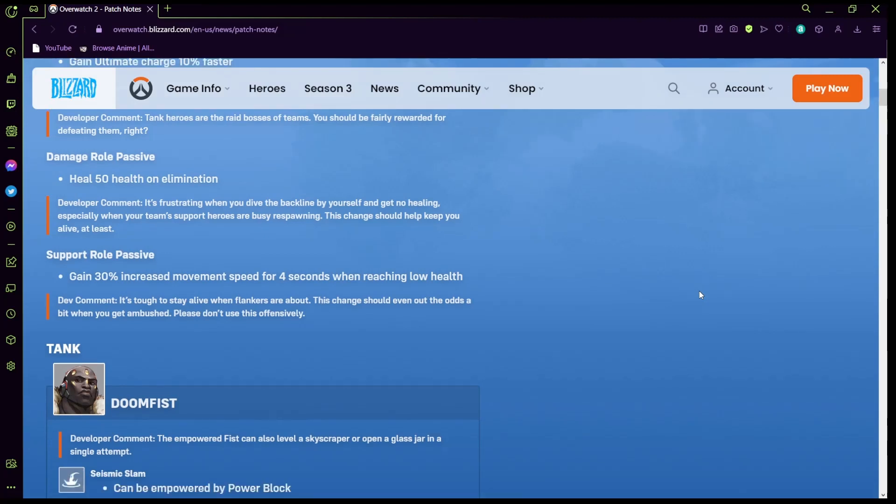
scroll(down, 3)
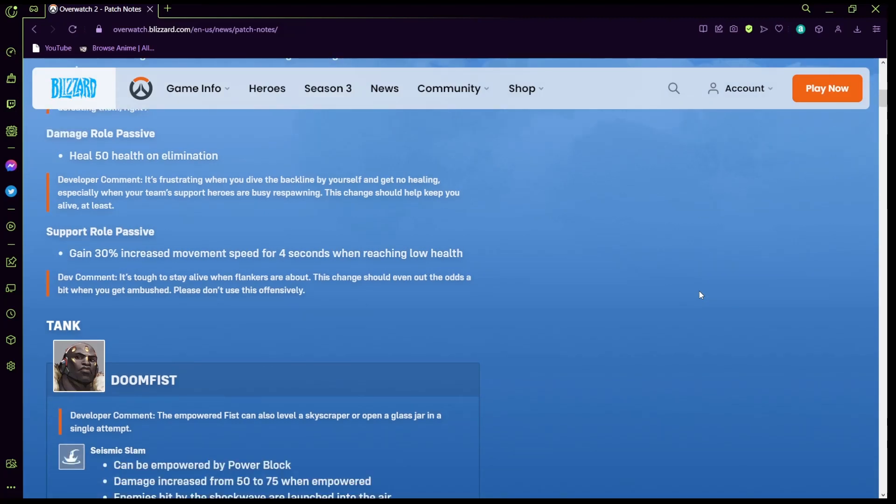
scroll(down, 3)
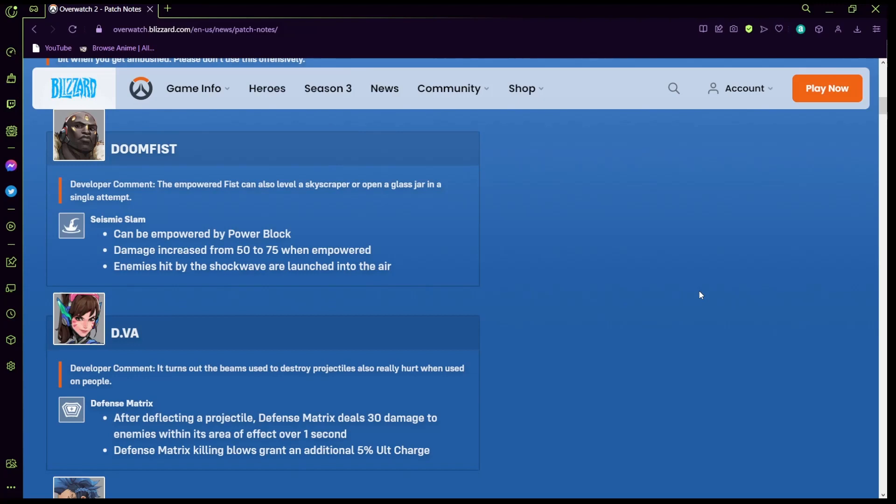
scroll(down, 3)
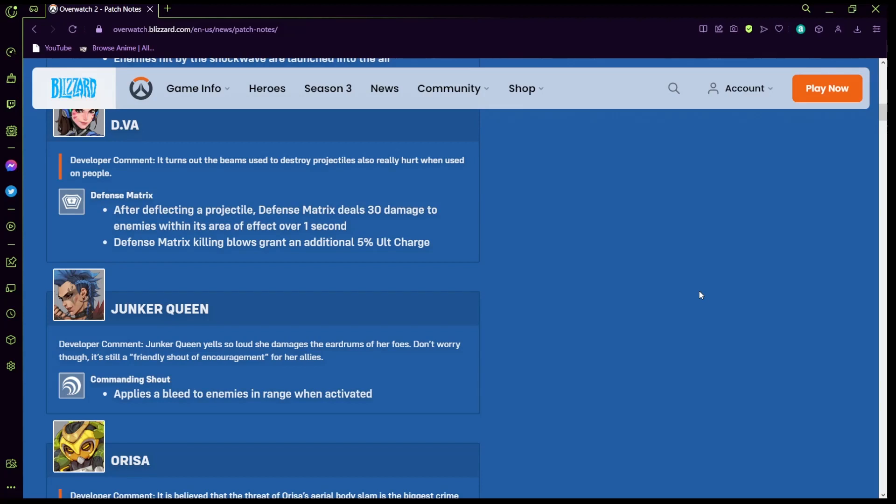
scroll(down, 3)
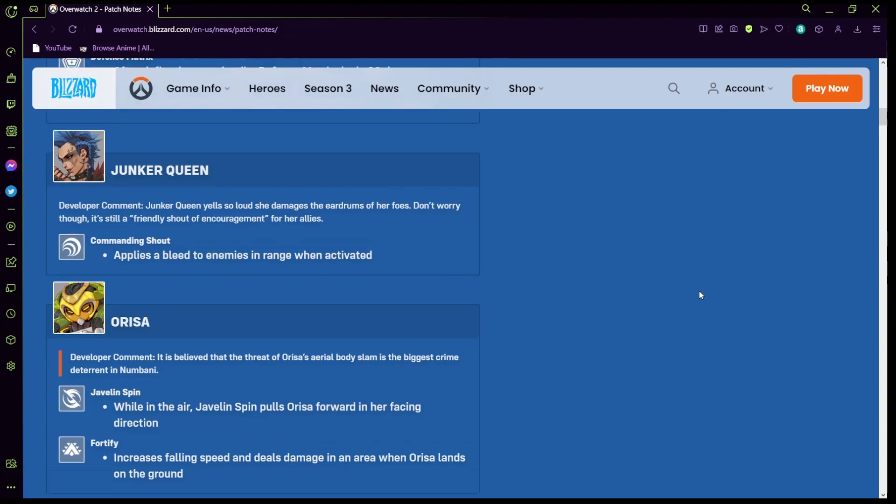
scroll(up, 3)
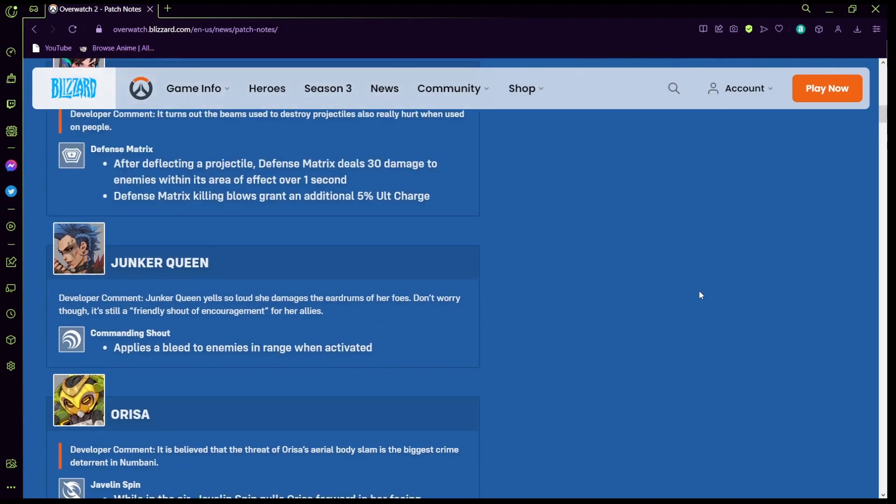
scroll(up, 3)
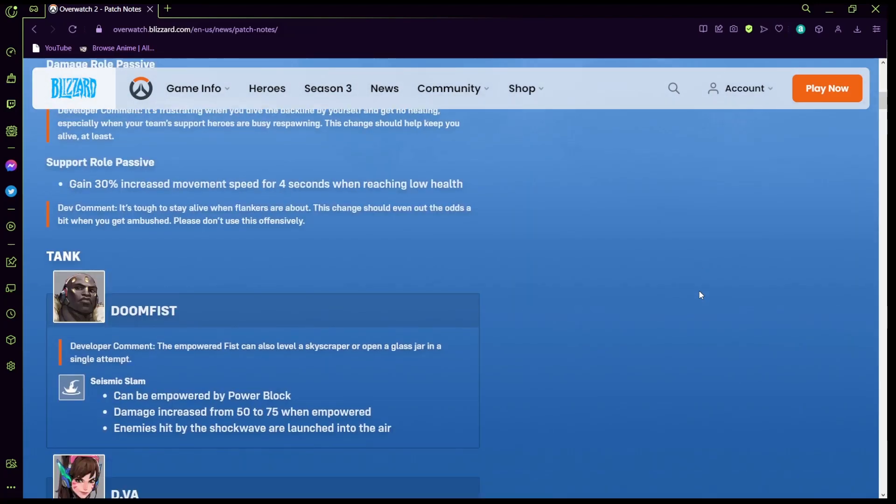
scroll(down, 3)
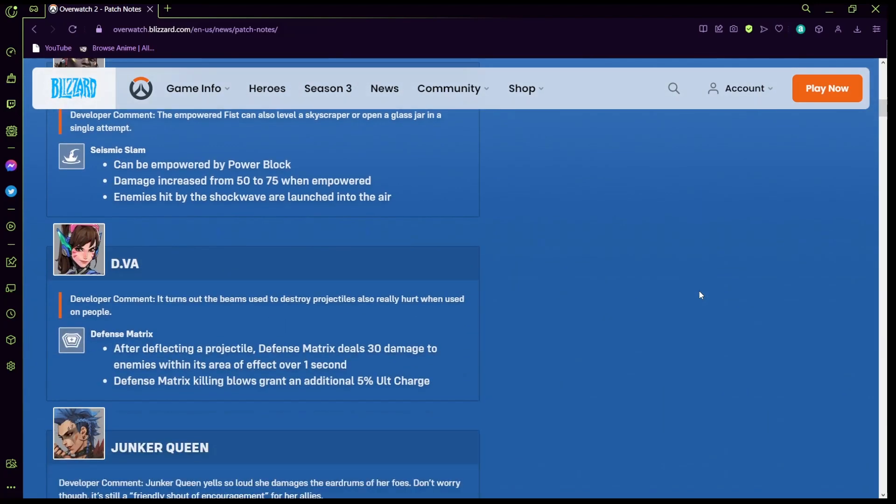
scroll(down, 3)
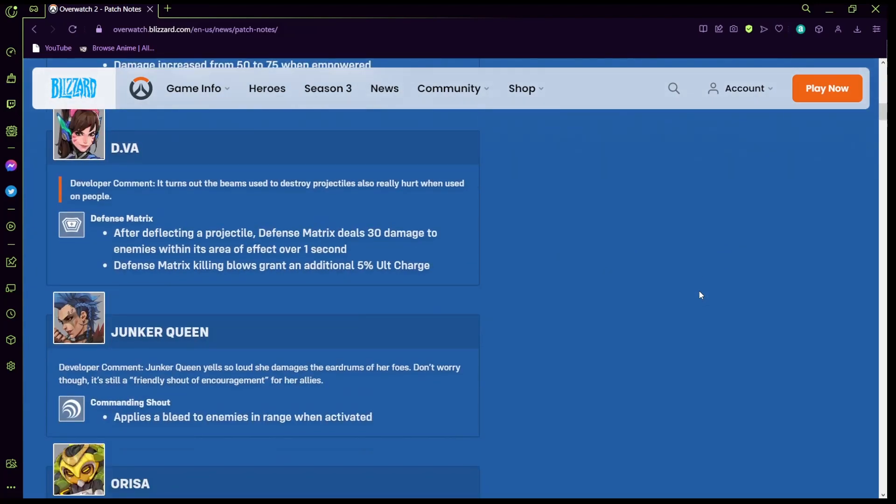
scroll(down, 3)
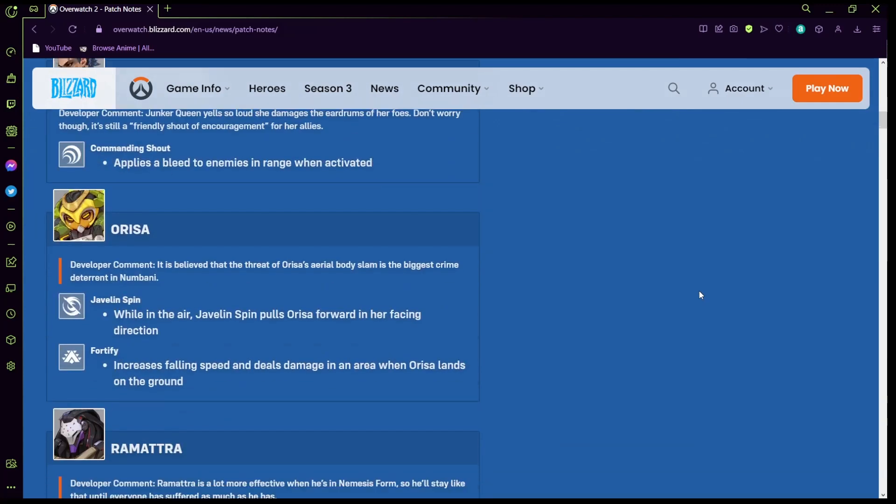
scroll(down, 3)
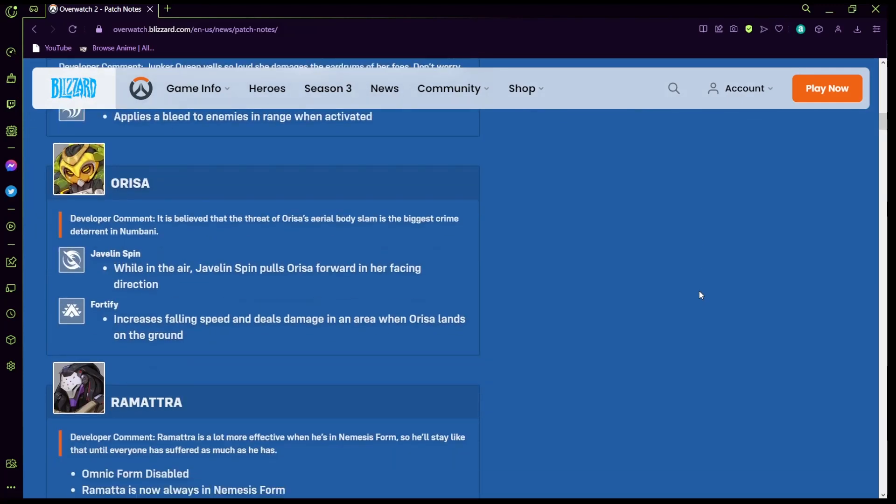
scroll(down, 3)
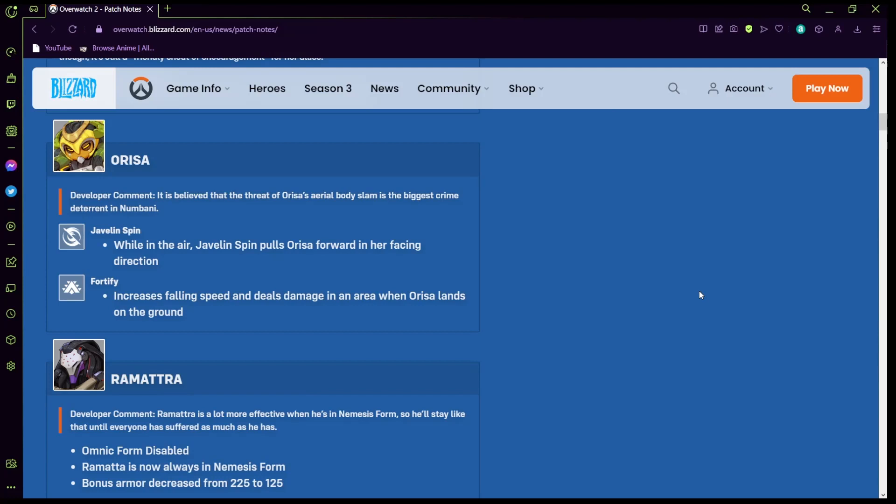
scroll(down, 3)
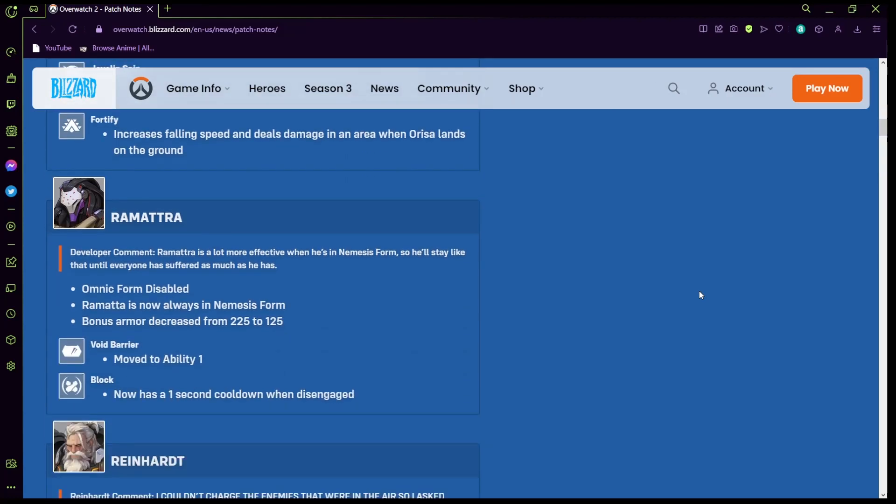
scroll(down, 3)
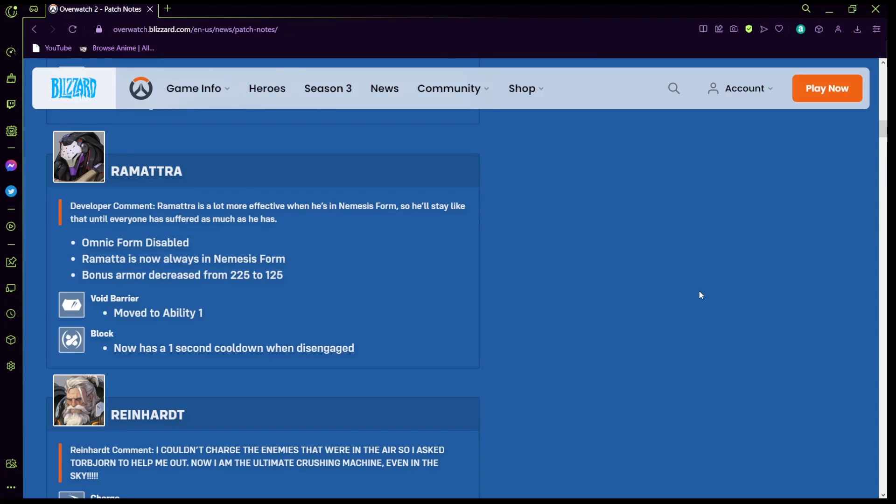
scroll(down, 3)
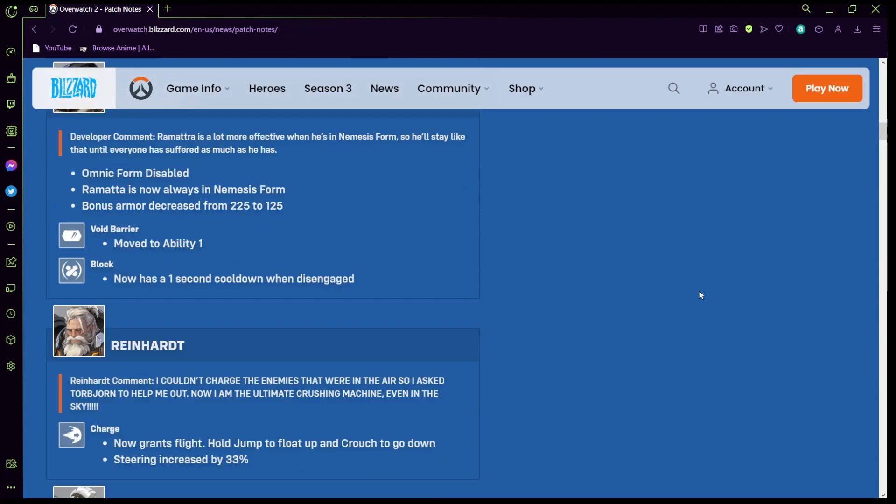
scroll(down, 3)
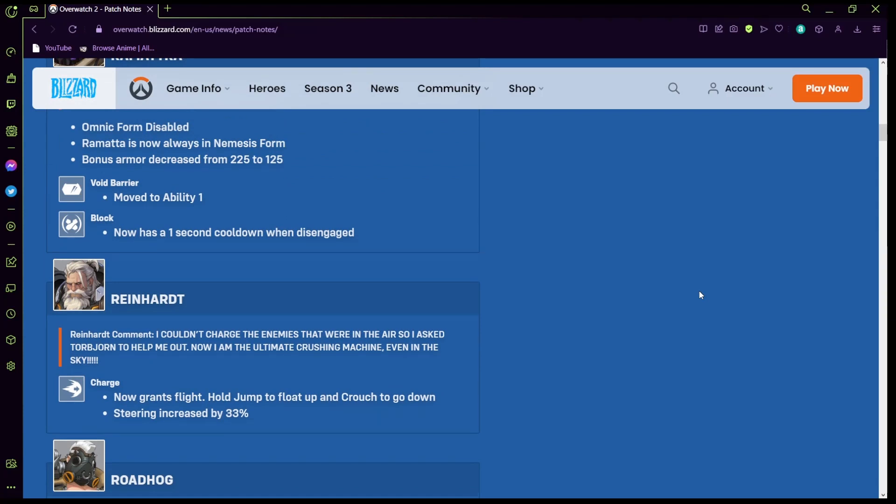
scroll(down, 3)
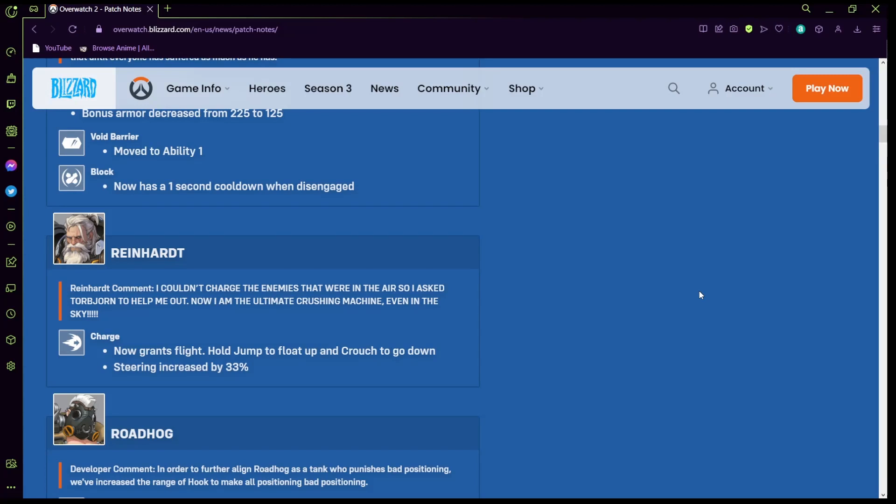
scroll(down, 3)
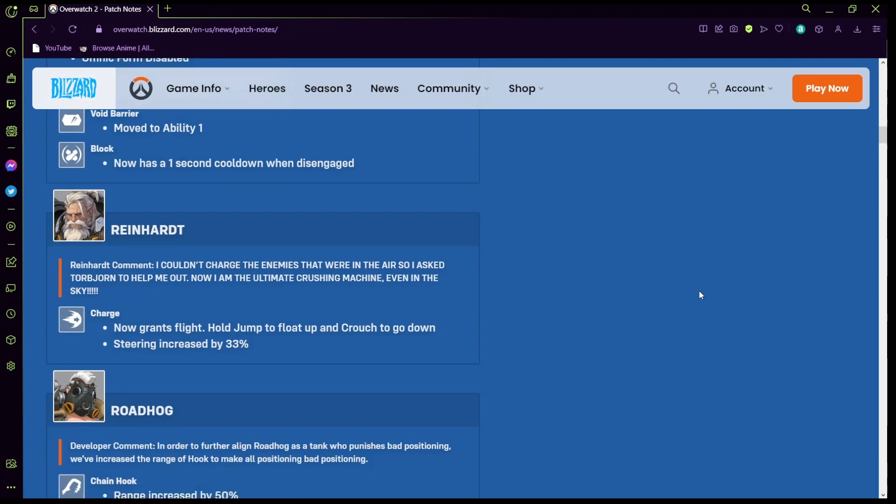
scroll(down, 3)
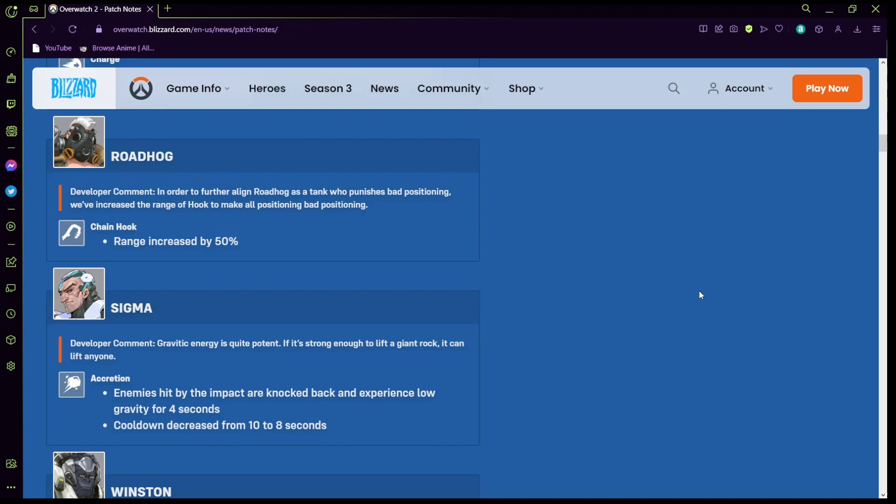
scroll(down, 3)
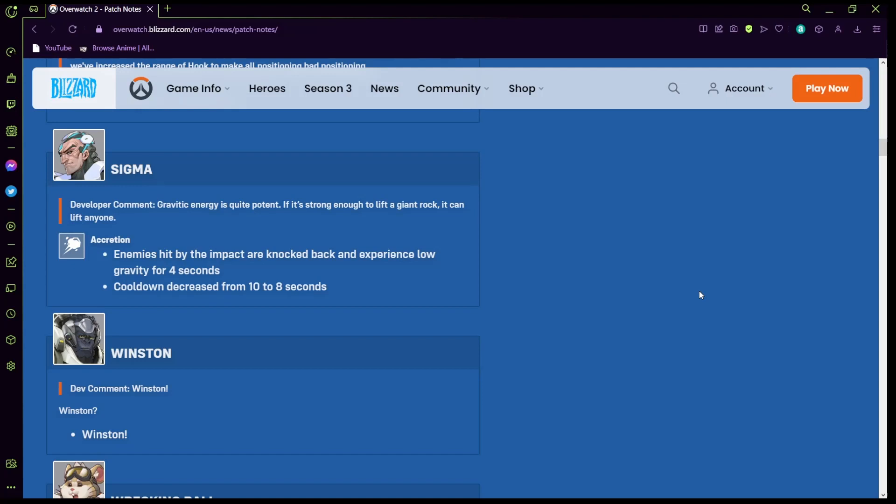
scroll(down, 3)
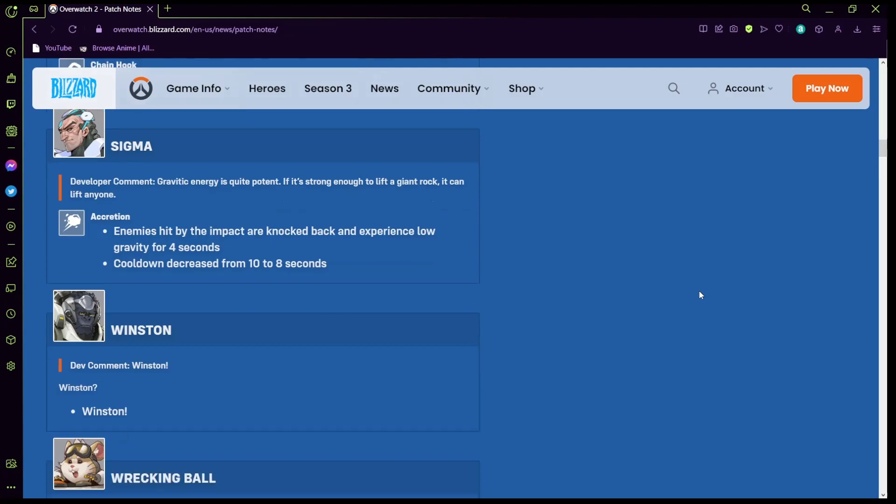
scroll(down, 3)
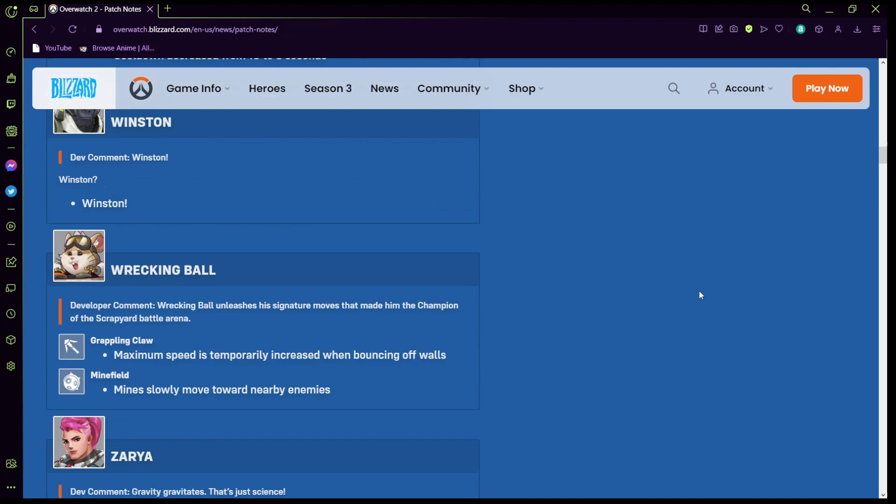
scroll(up, 3)
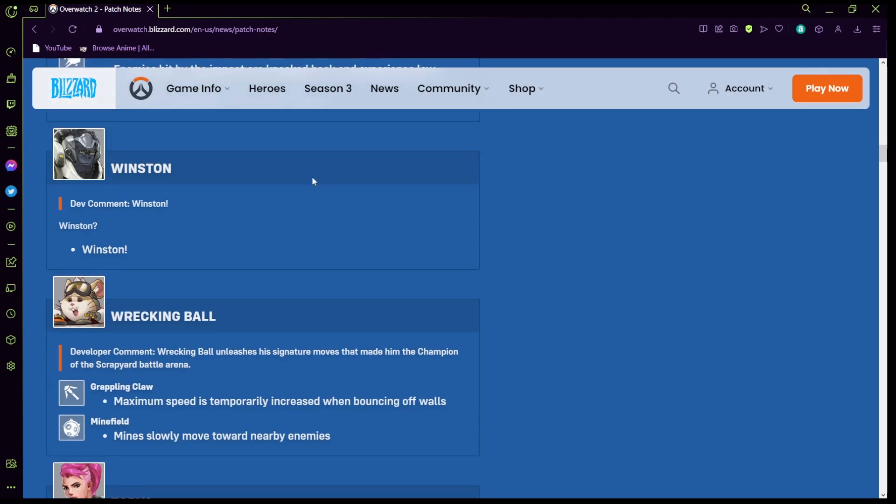
mouse_move(118, 191)
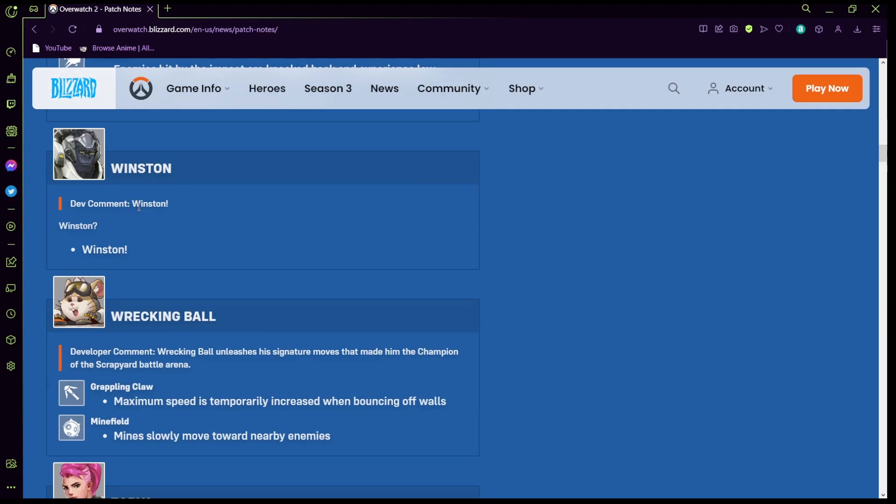
mouse_move(123, 228)
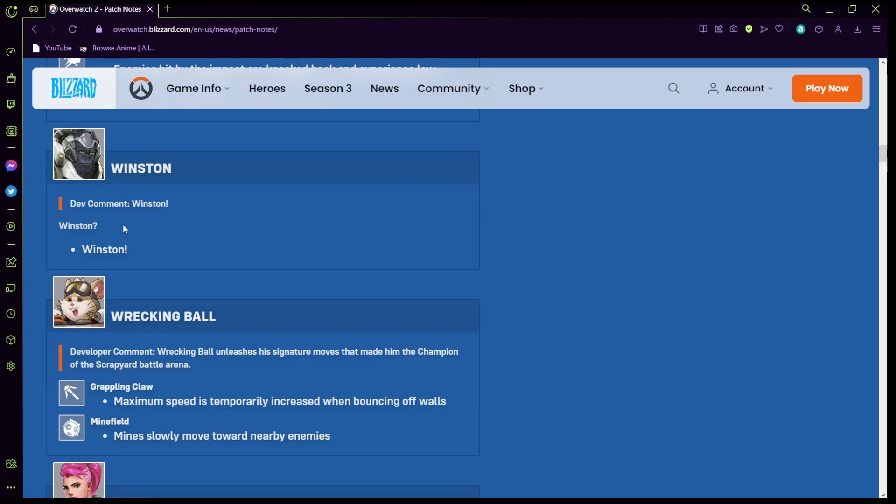
scroll(down, 3)
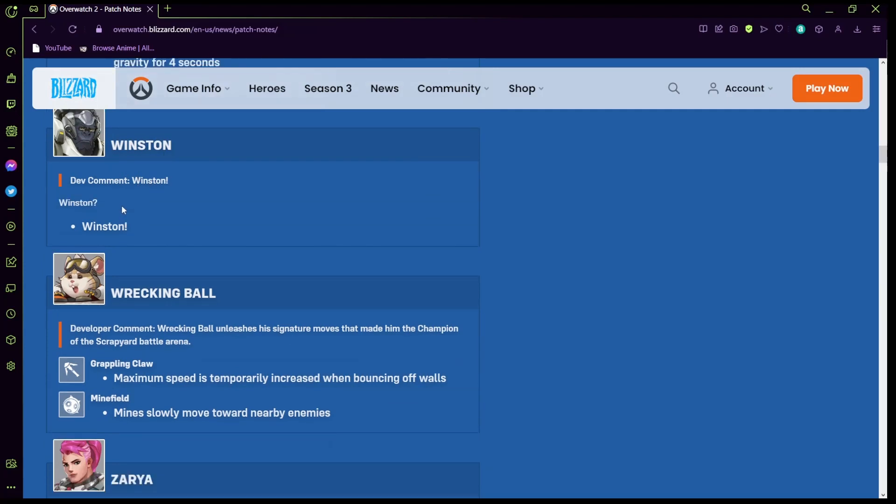
scroll(down, 3)
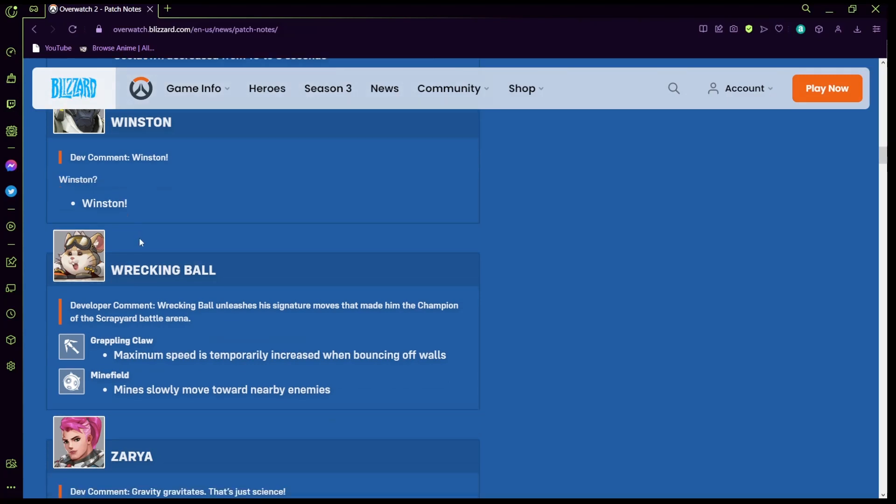
scroll(down, 3)
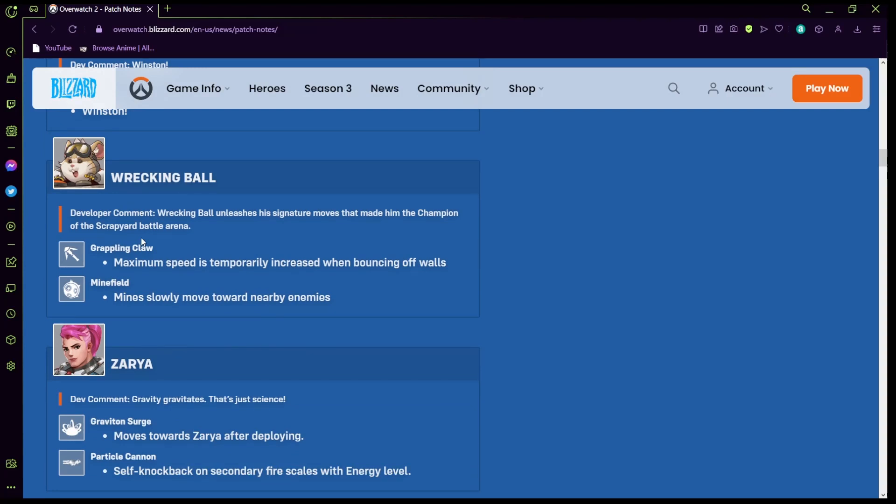
scroll(down, 3)
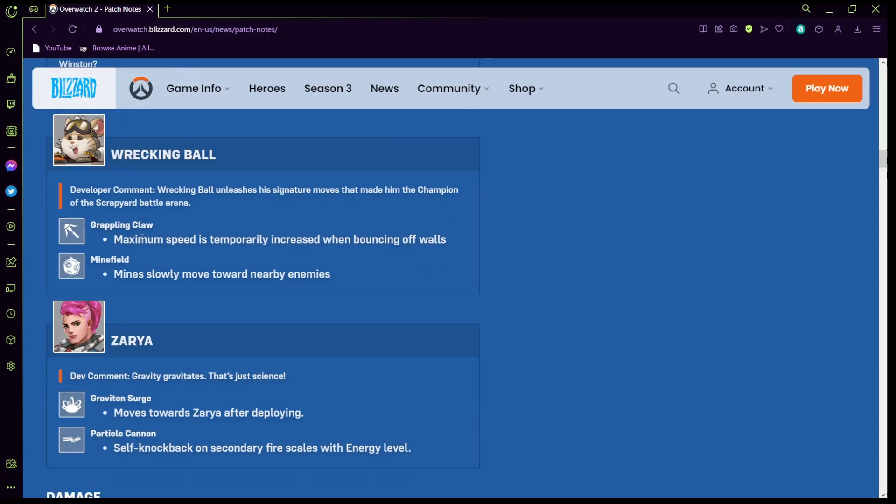
scroll(down, 3)
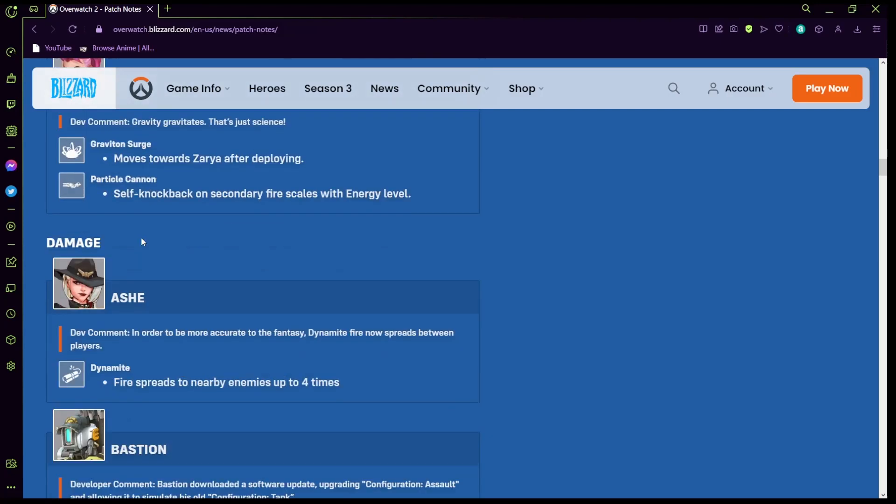
scroll(up, 3)
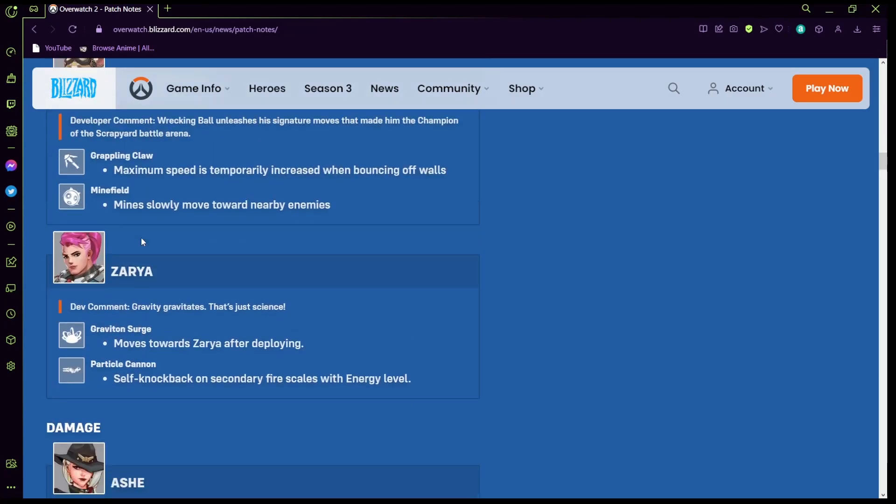
scroll(down, 3)
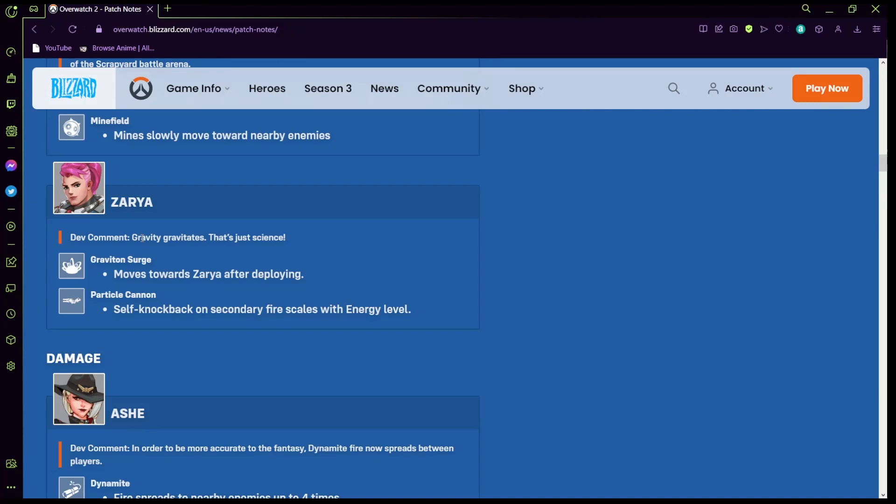
scroll(down, 3)
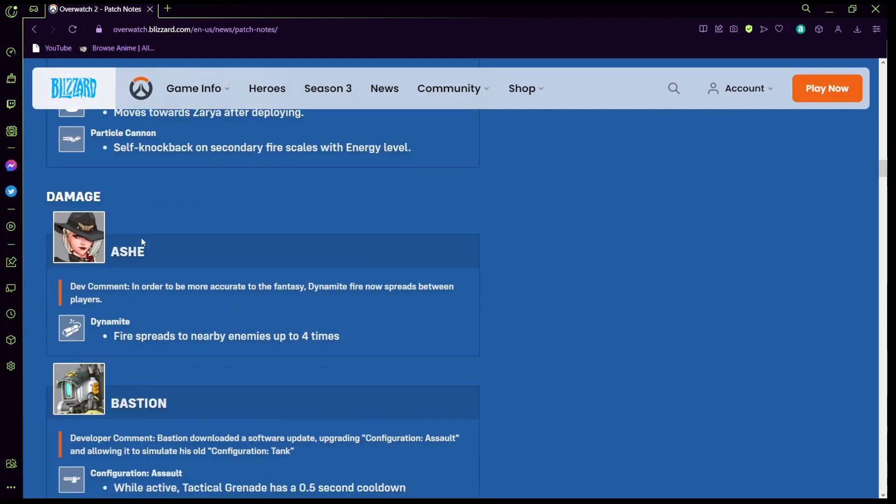
scroll(down, 3)
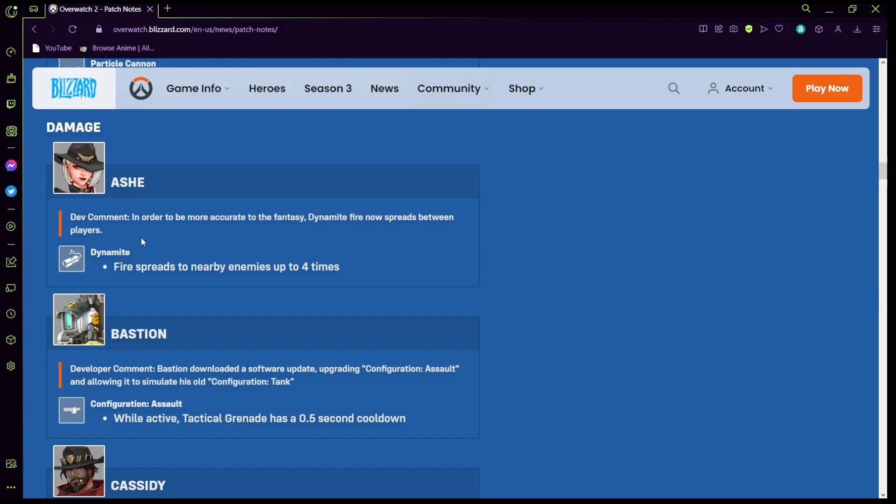
mouse_move(181, 249)
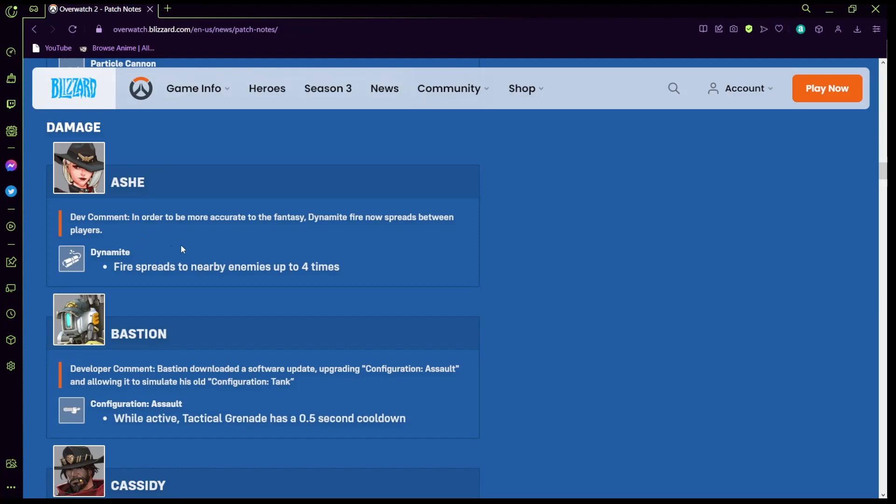
scroll(down, 3)
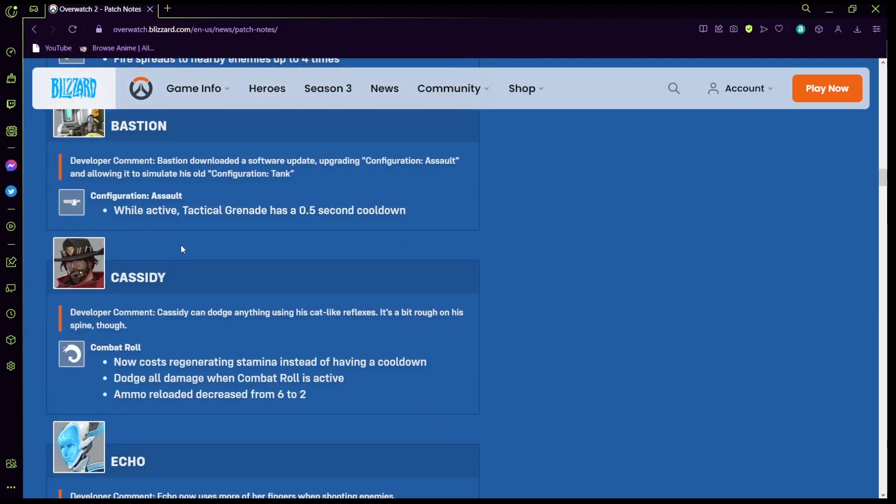
scroll(up, 3)
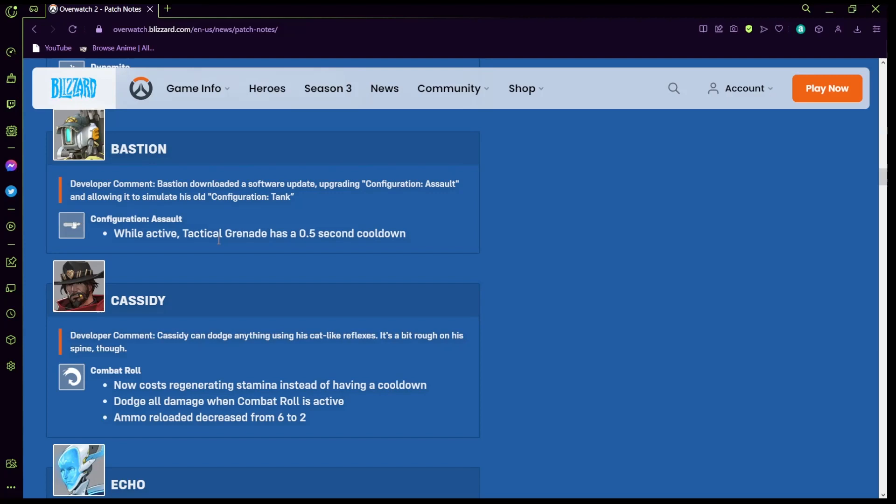
mouse_move(297, 213)
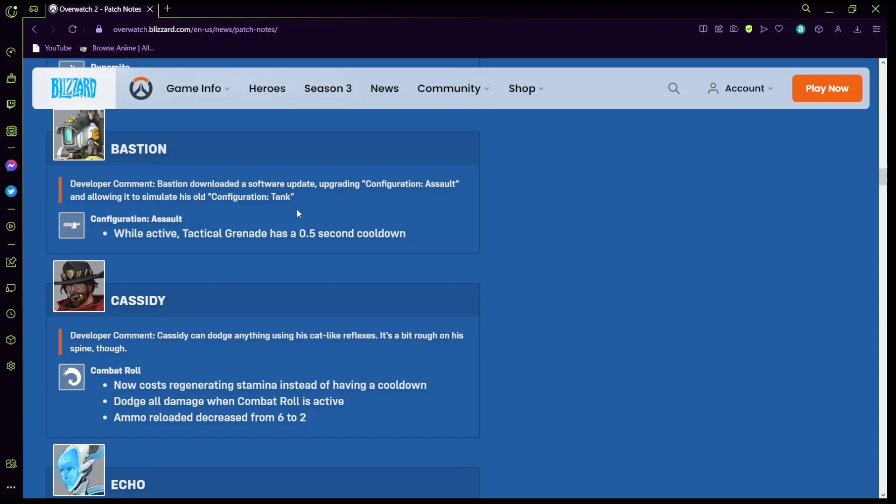
scroll(down, 3)
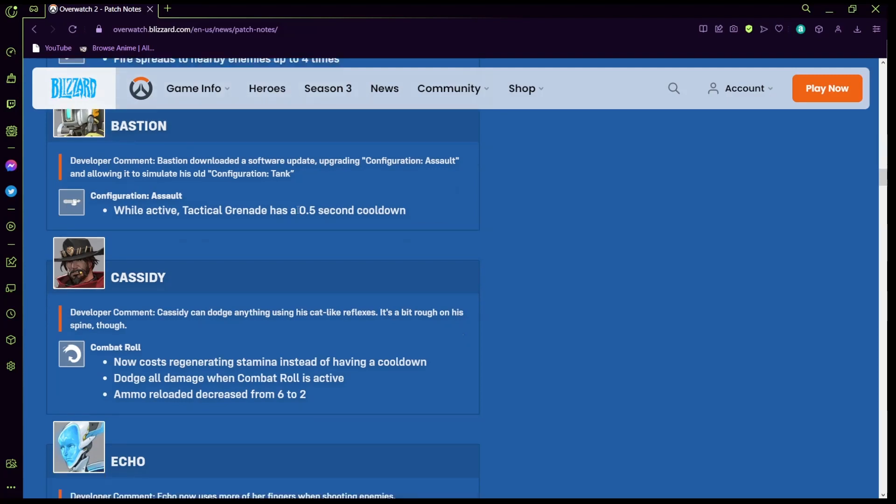
scroll(down, 3)
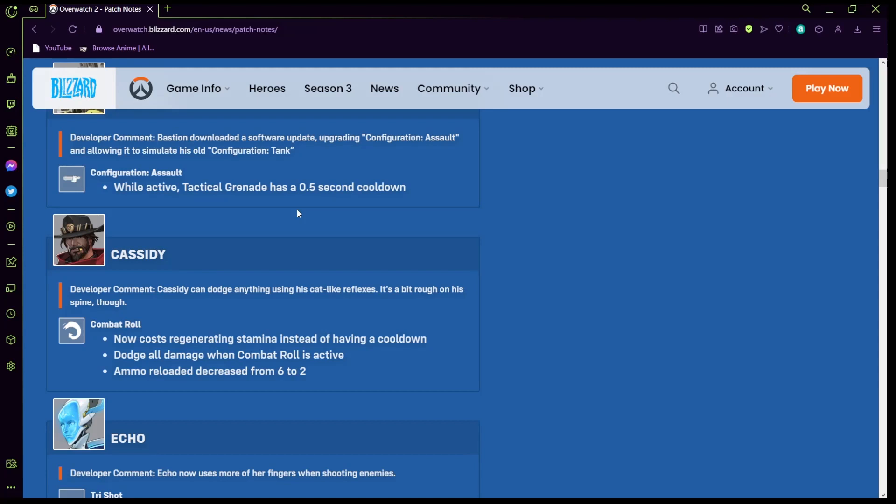
scroll(down, 3)
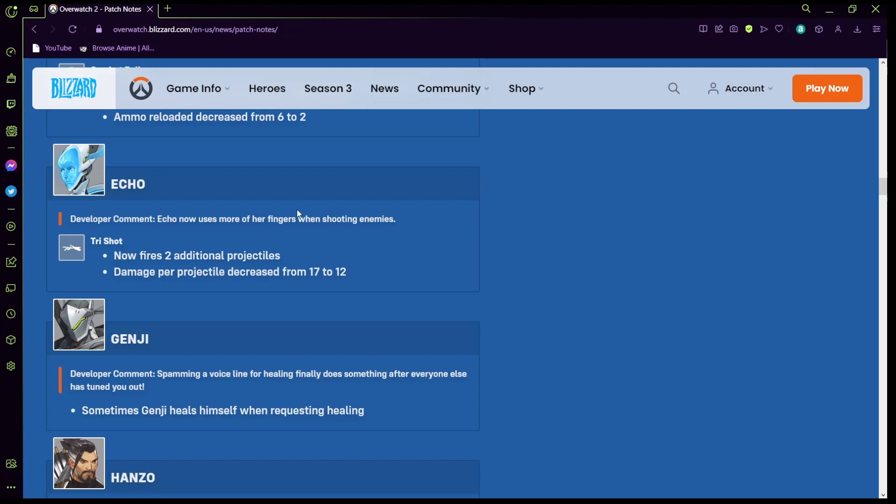
scroll(down, 3)
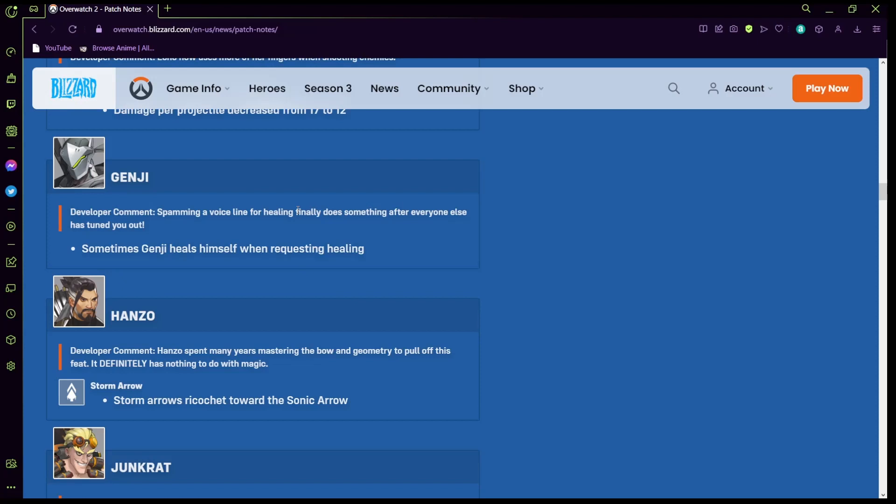
scroll(down, 3)
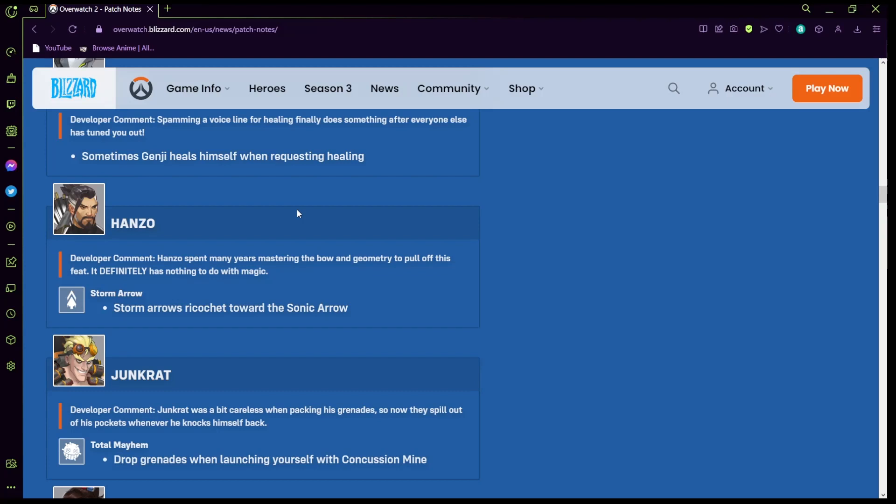
scroll(down, 3)
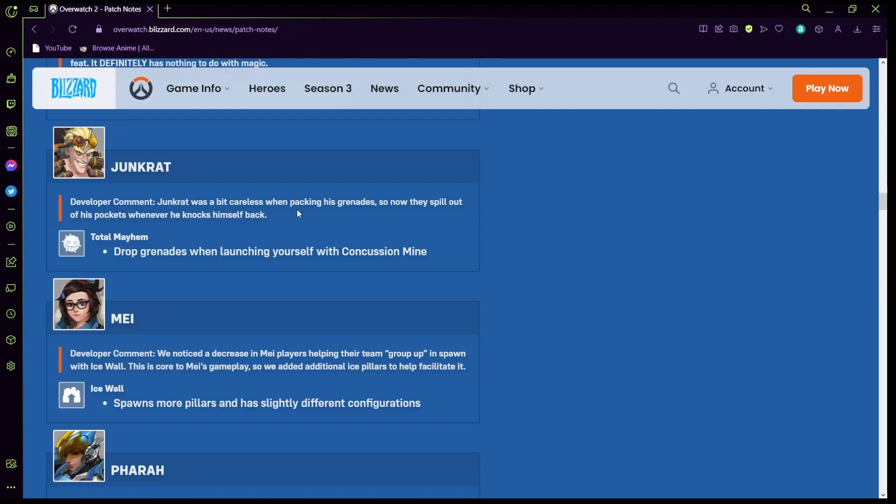
scroll(down, 3)
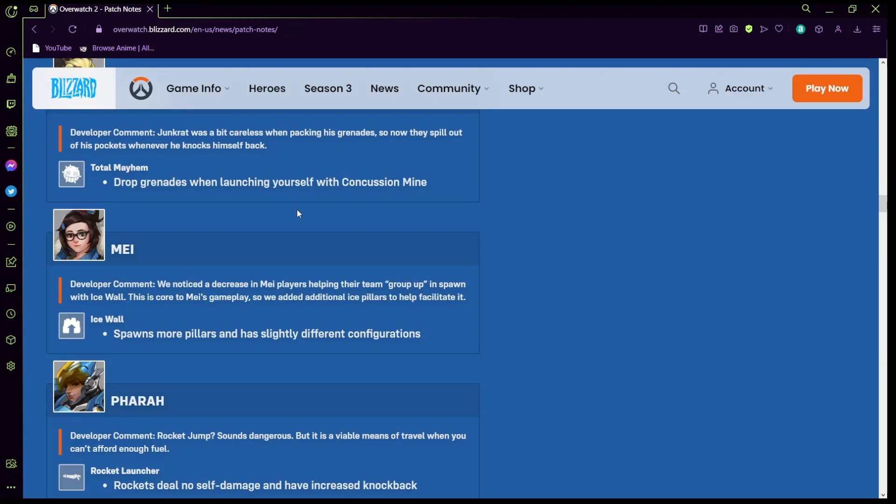
scroll(down, 3)
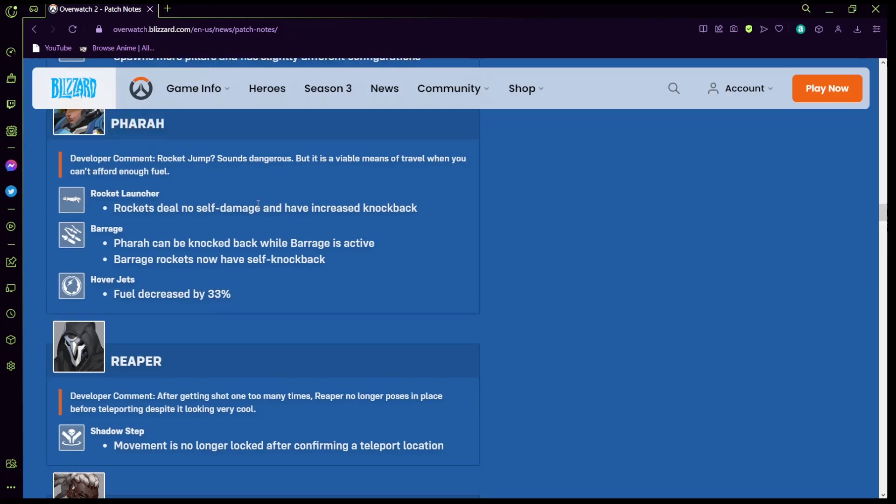
scroll(up, 3)
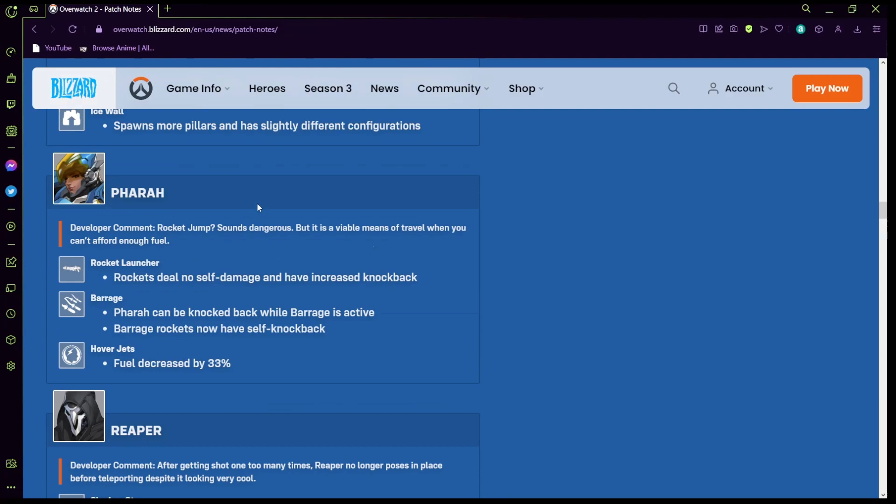
mouse_move(260, 274)
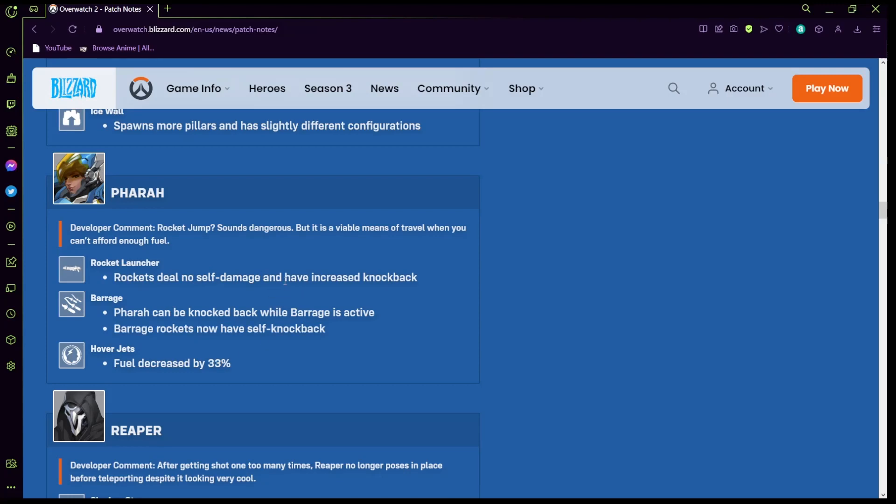
scroll(down, 3)
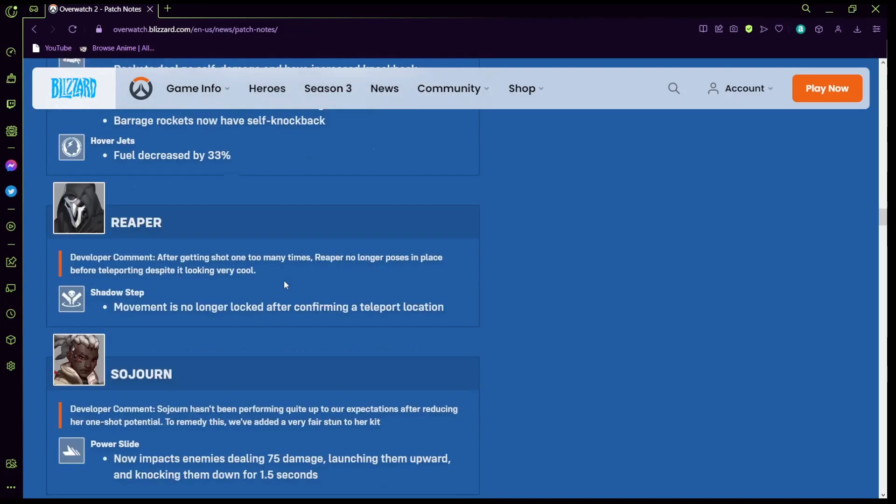
mouse_move(272, 306)
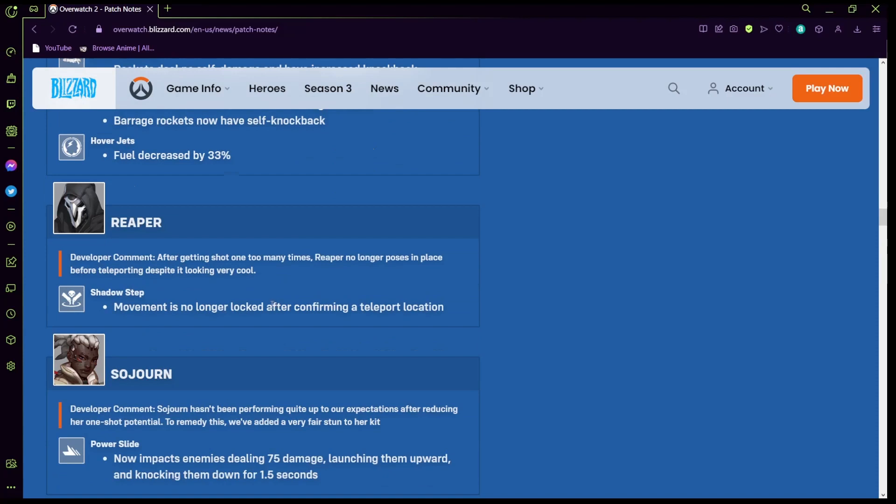
mouse_move(426, 339)
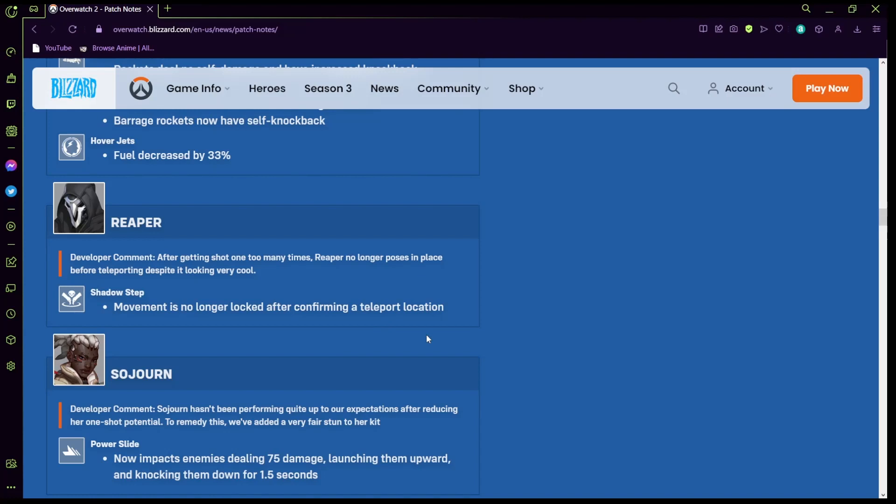
scroll(down, 3)
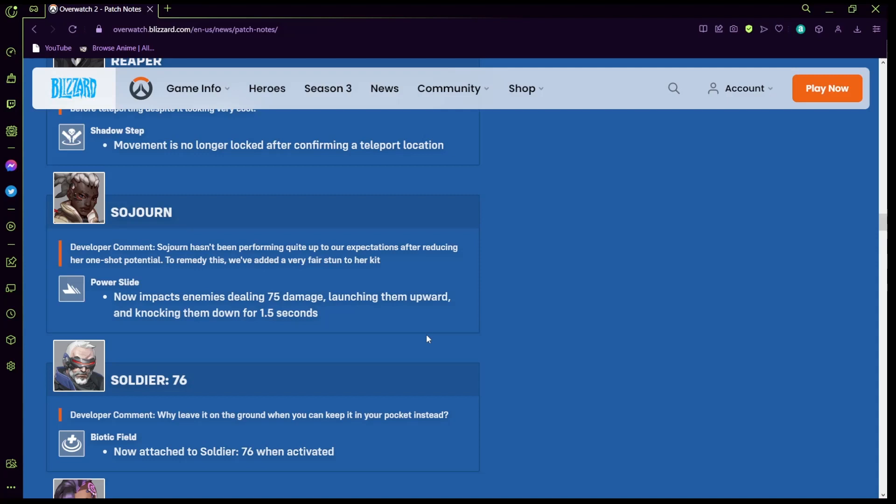
scroll(down, 3)
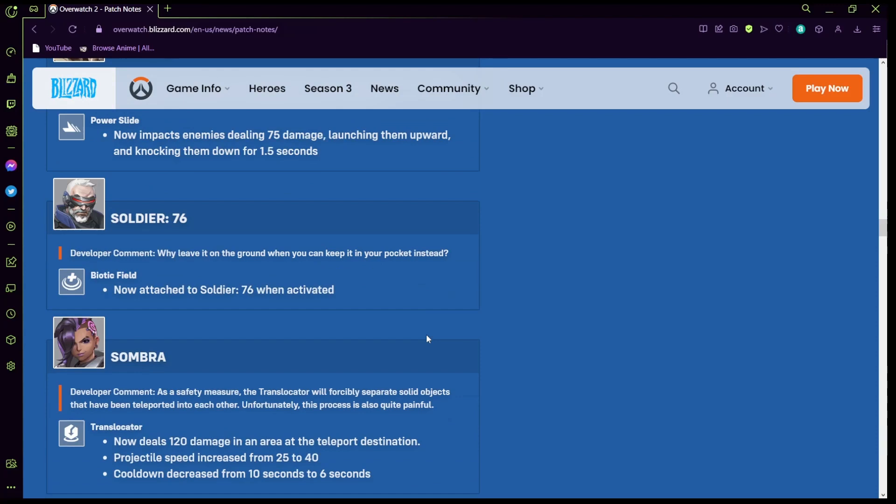
scroll(down, 3)
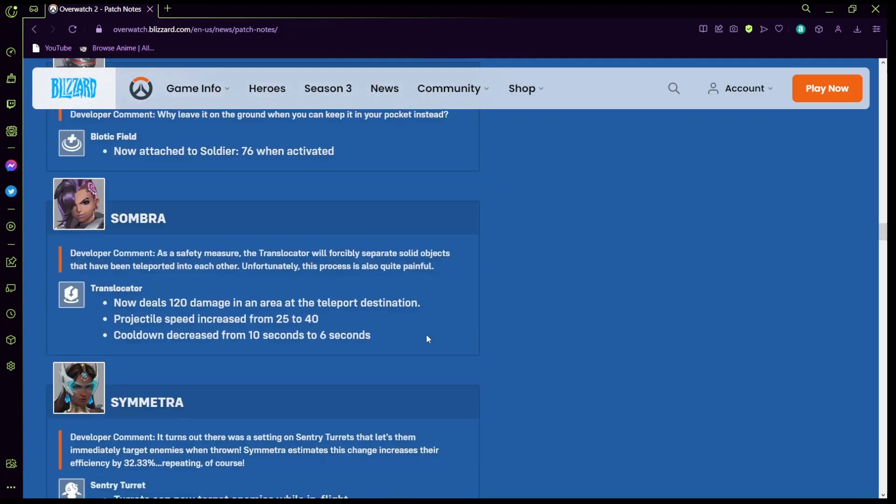
scroll(down, 3)
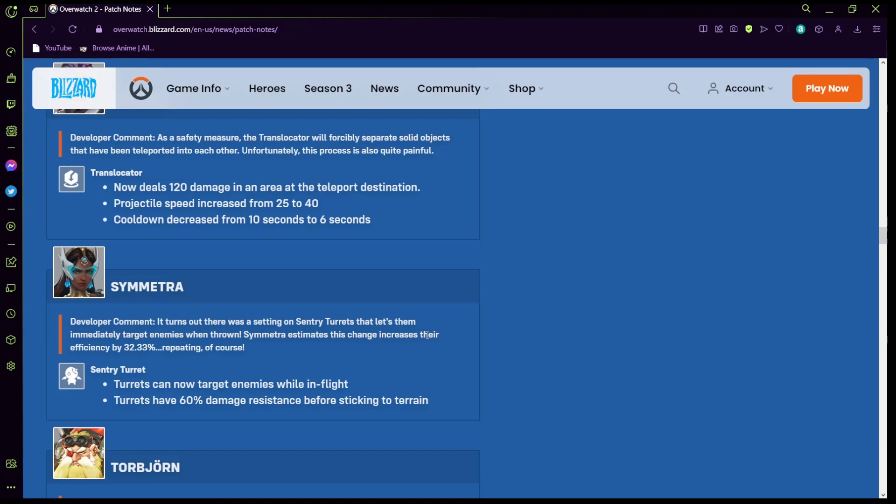
scroll(down, 3)
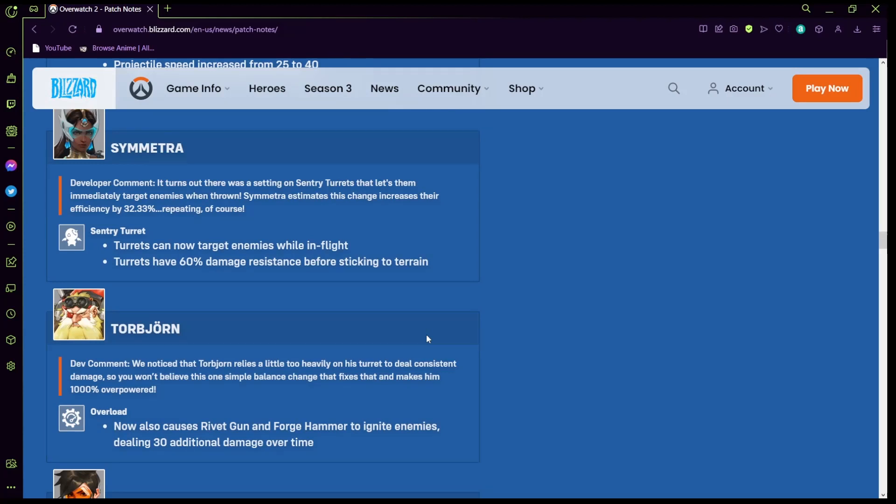
scroll(down, 3)
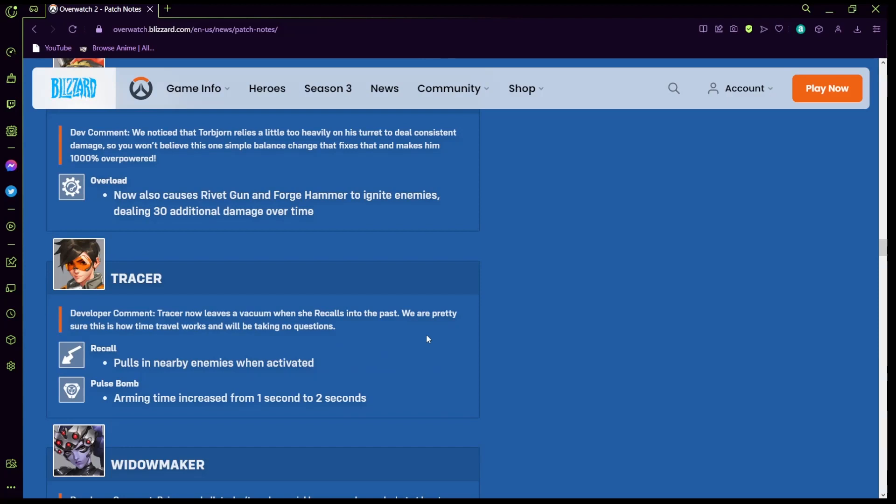
scroll(up, 3)
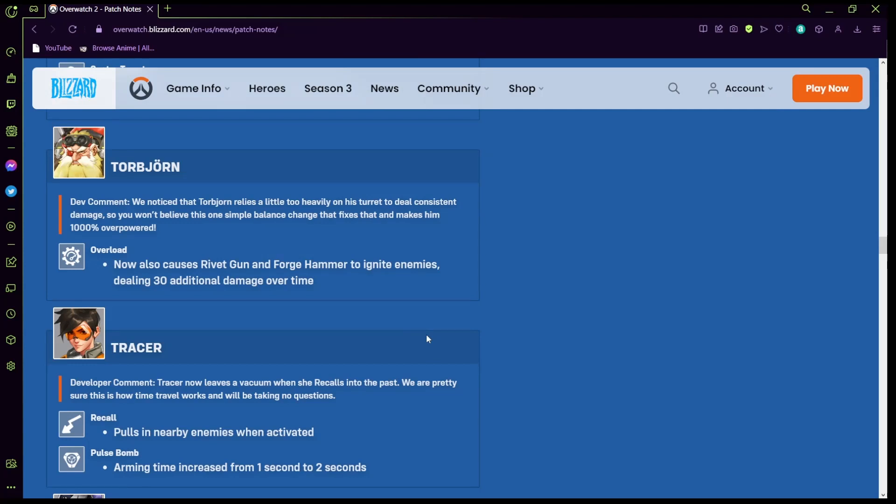
scroll(down, 3)
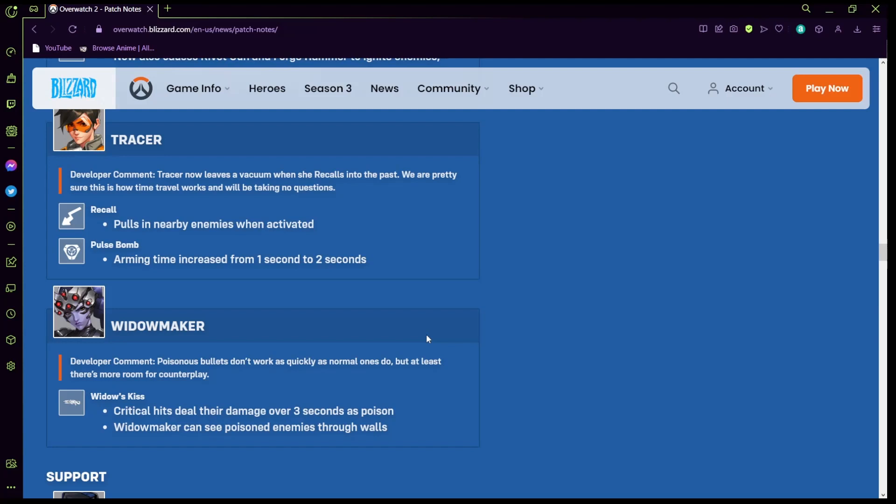
scroll(down, 3)
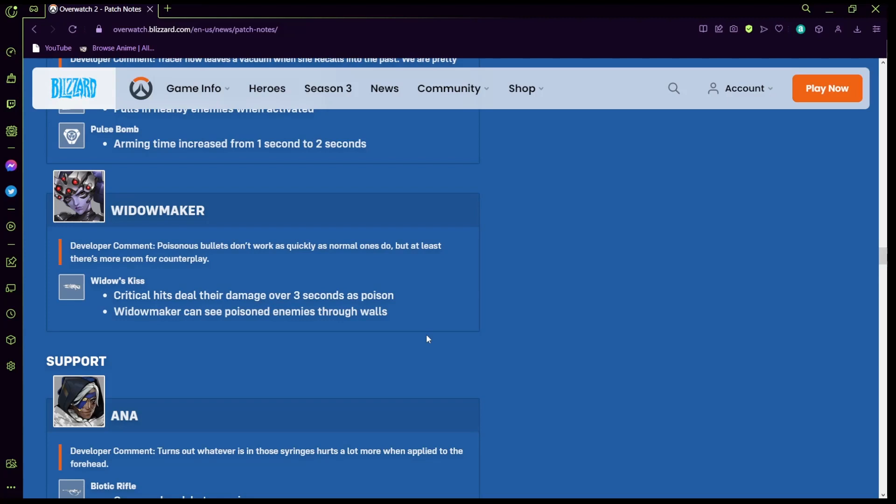
scroll(down, 3)
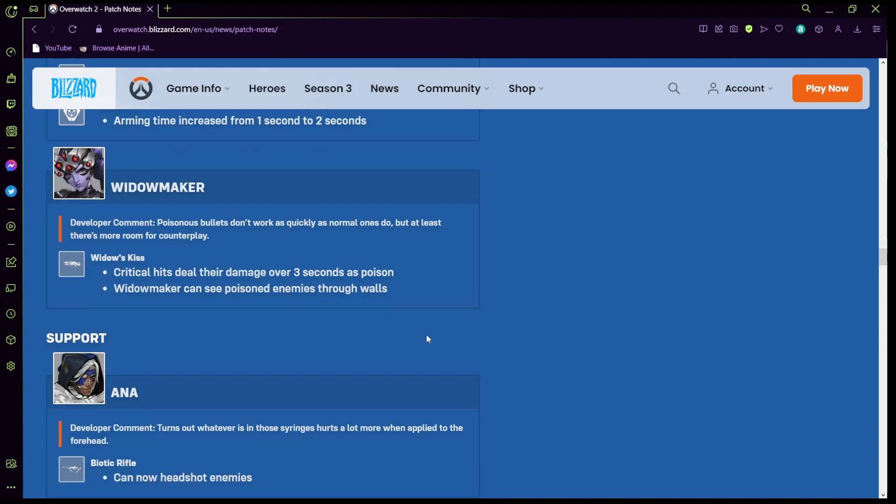
scroll(down, 3)
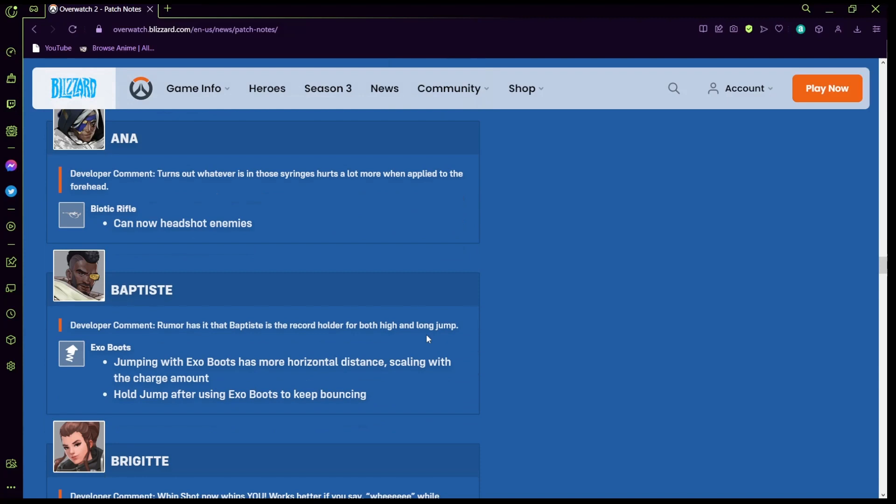
scroll(down, 3)
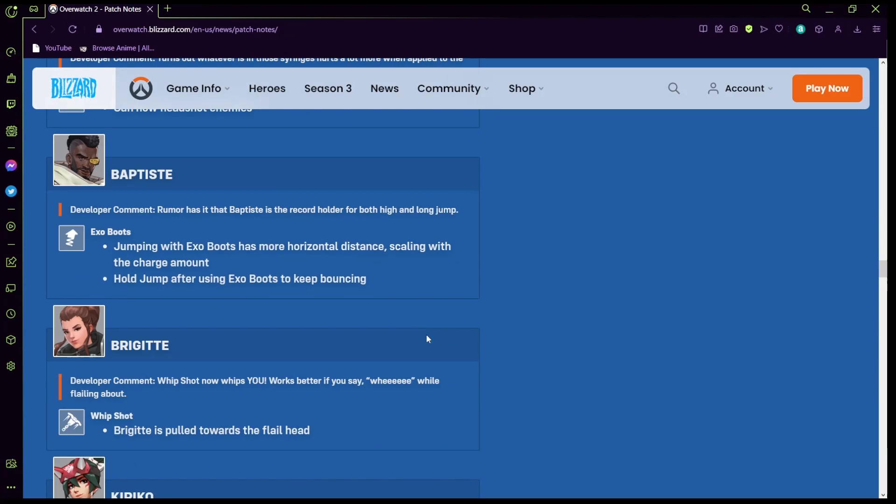
scroll(down, 3)
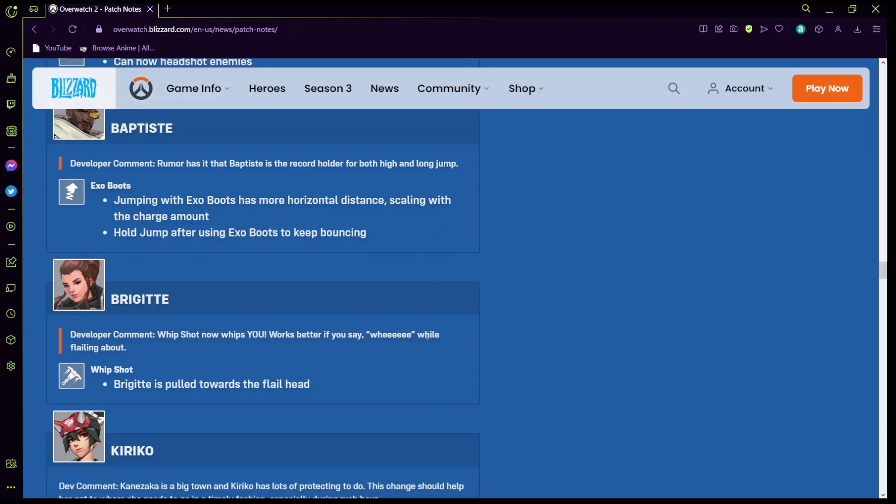
scroll(down, 3)
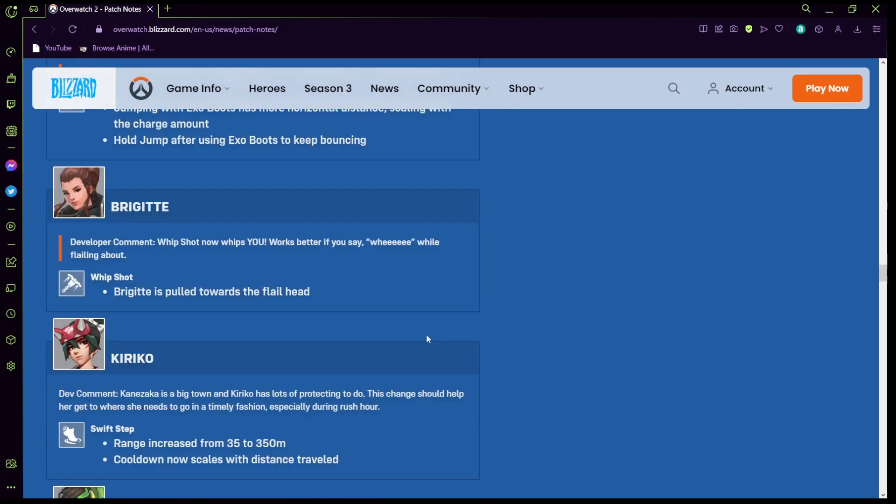
scroll(down, 3)
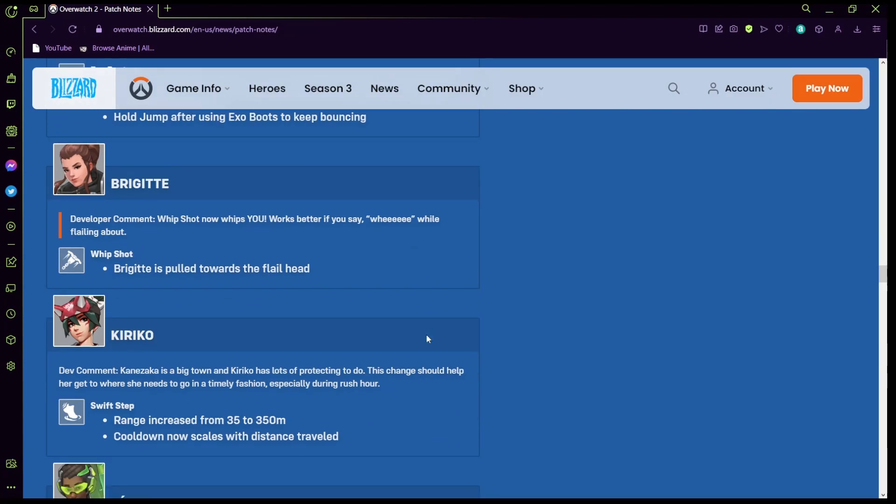
scroll(down, 3)
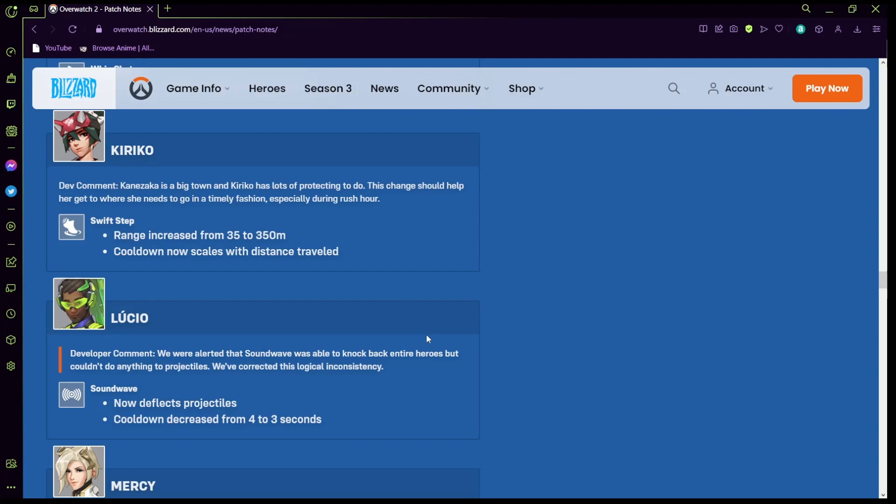
scroll(down, 3)
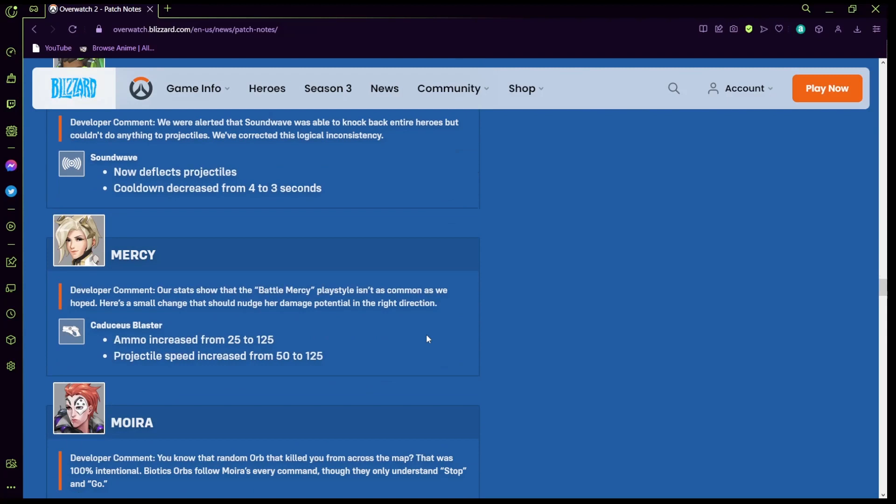
scroll(down, 3)
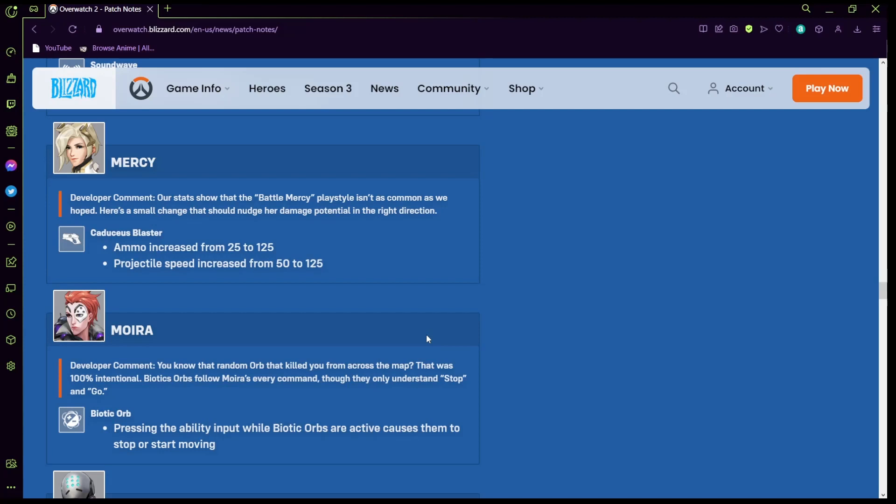
scroll(down, 3)
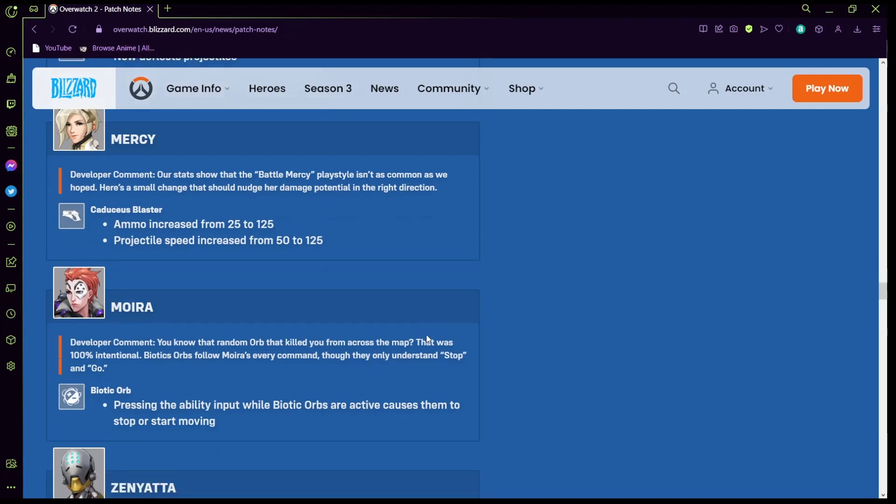
scroll(down, 3)
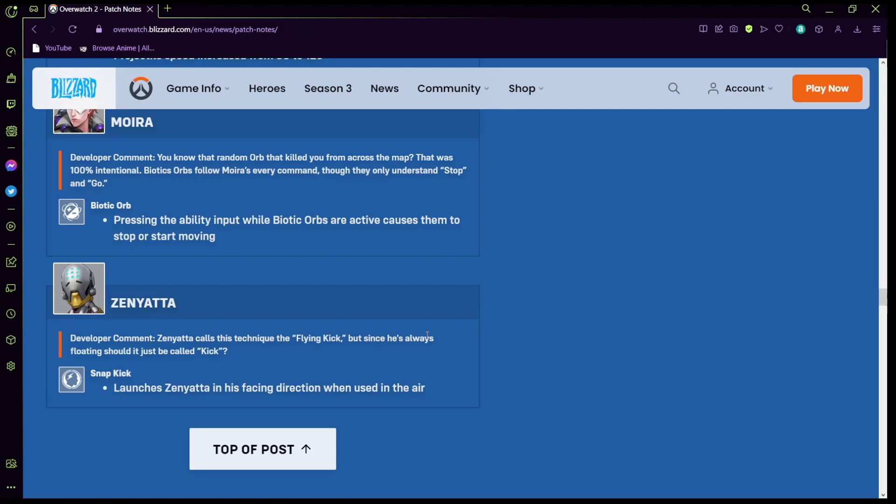
scroll(down, 3)
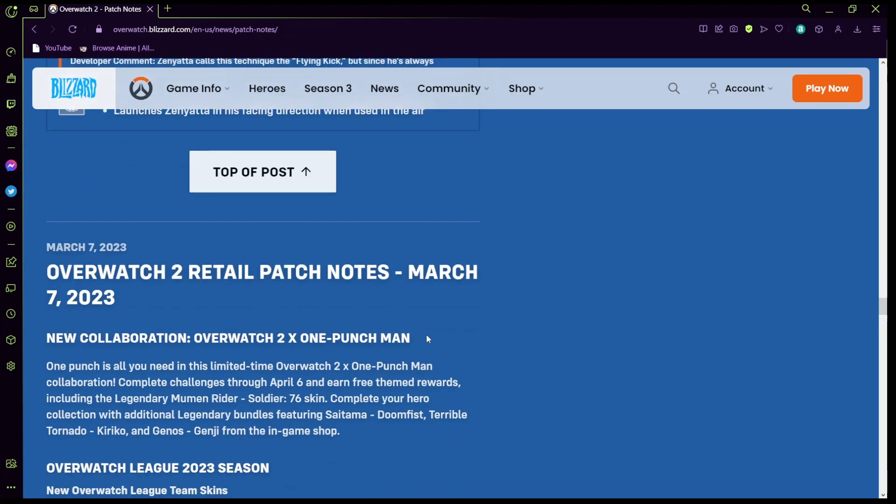
scroll(down, 3)
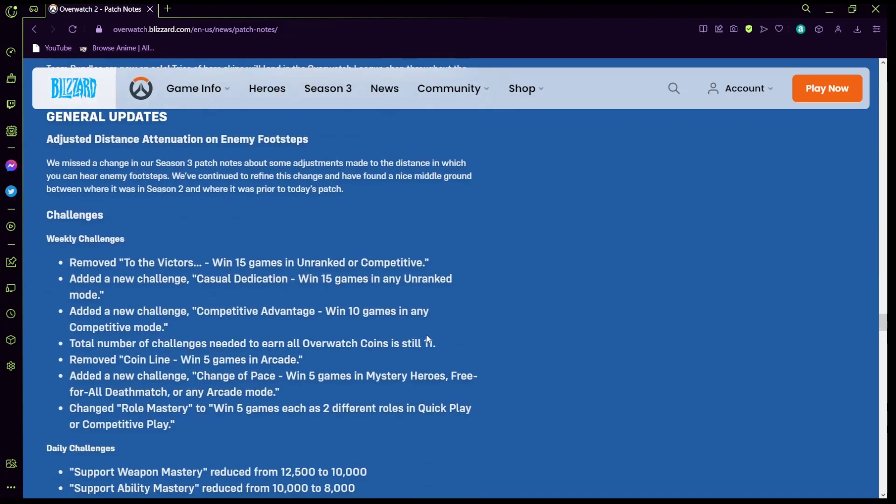
scroll(down, 3)
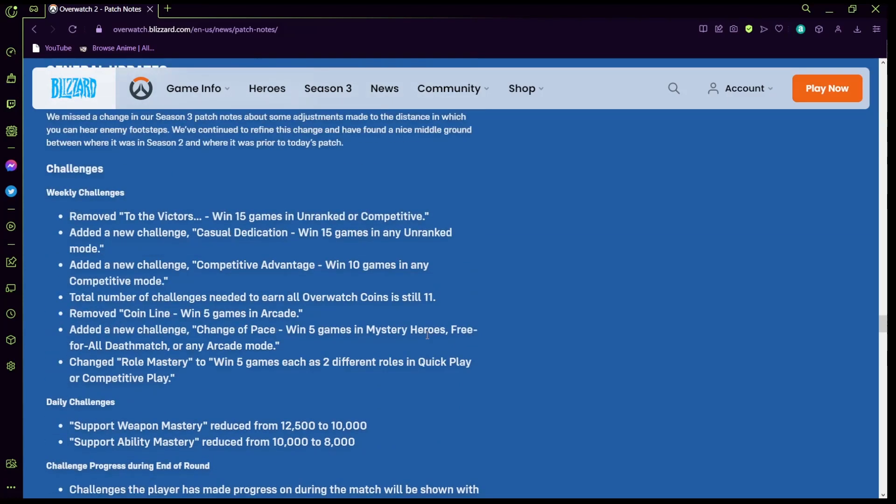
scroll(down, 3)
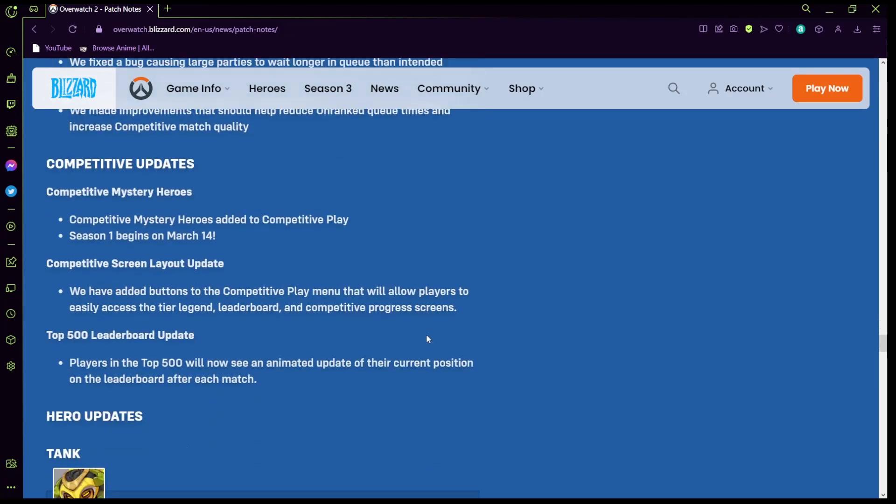
scroll(down, 3)
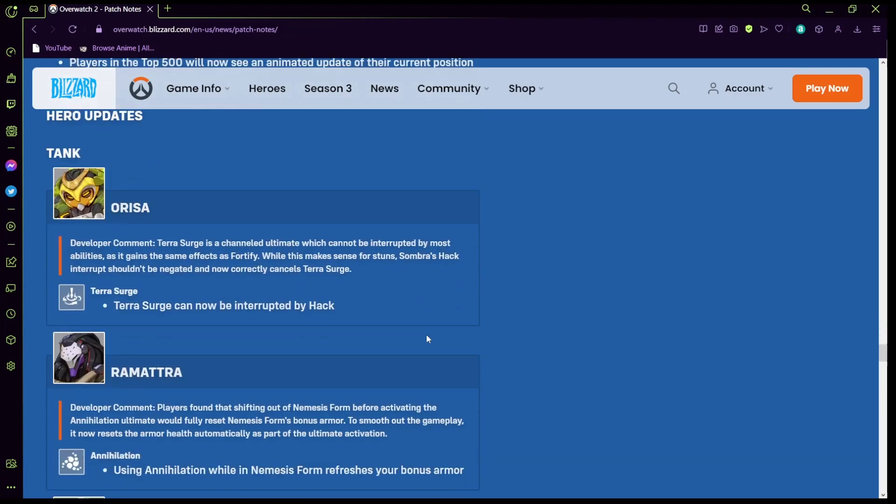
scroll(up, 3)
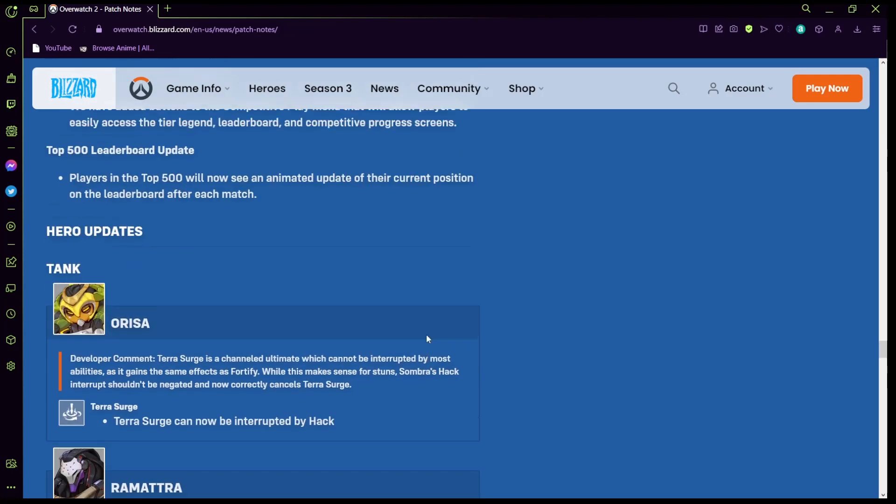
scroll(down, 3)
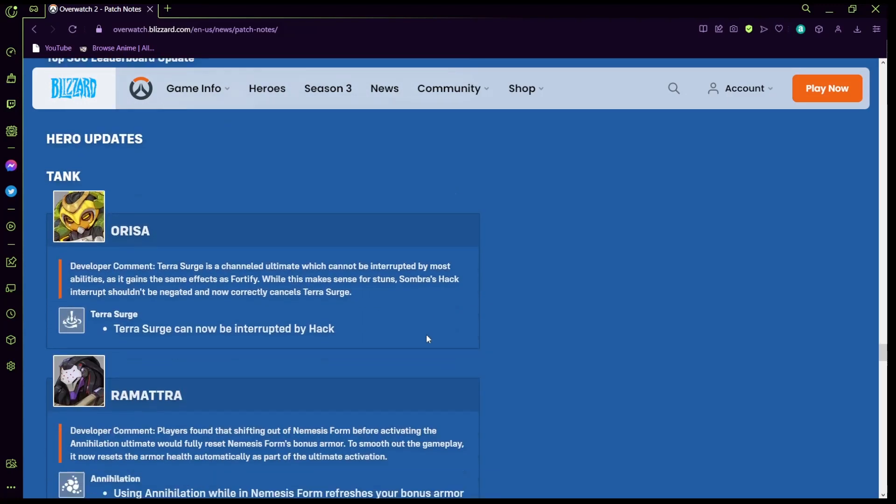
scroll(down, 3)
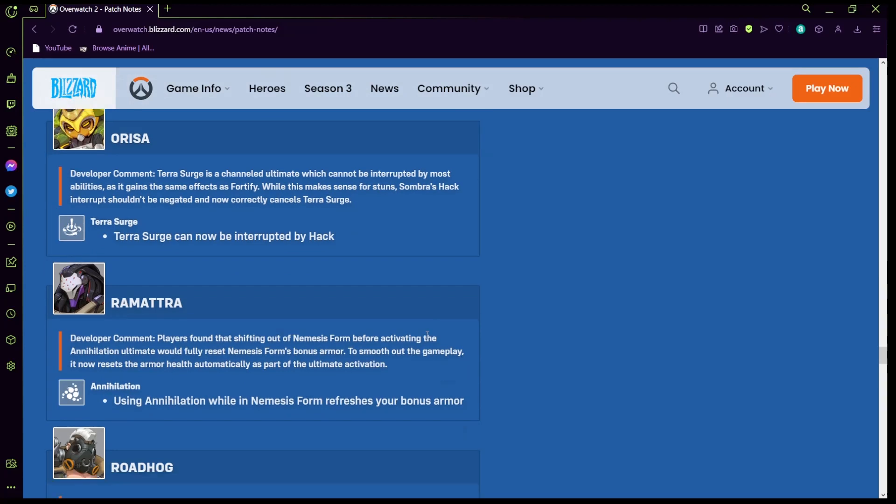
scroll(down, 3)
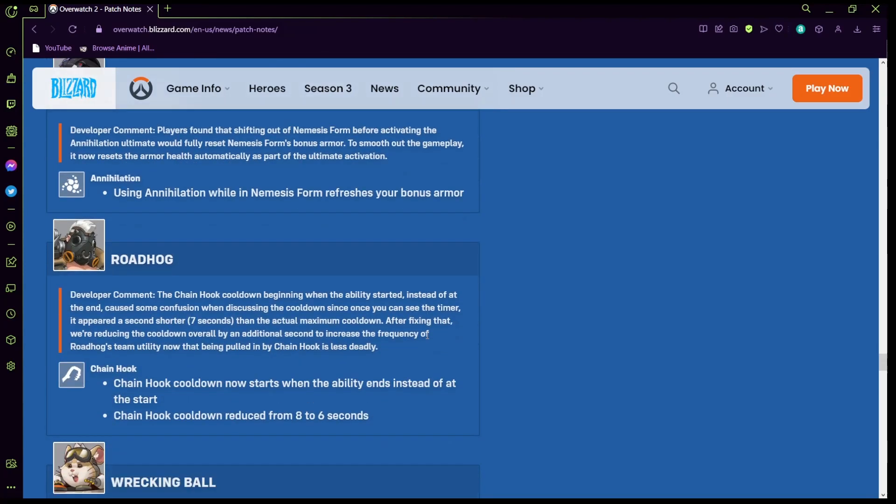
scroll(down, 3)
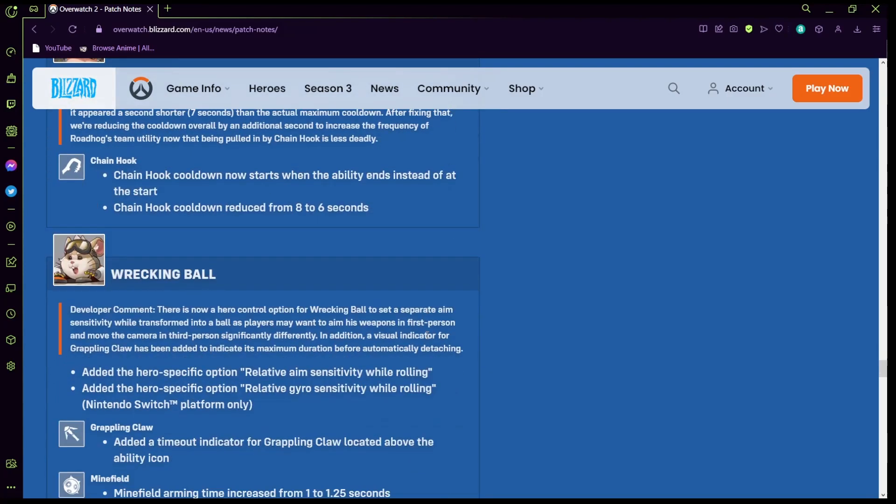
scroll(up, 3)
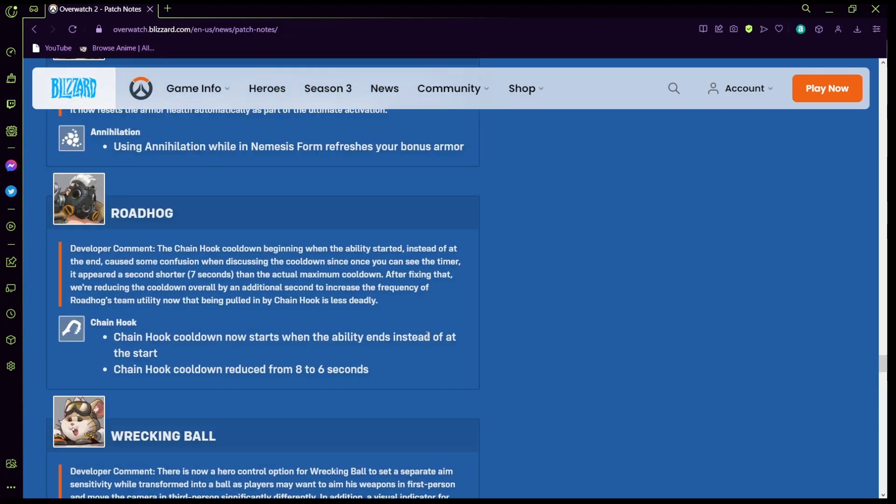
scroll(down, 3)
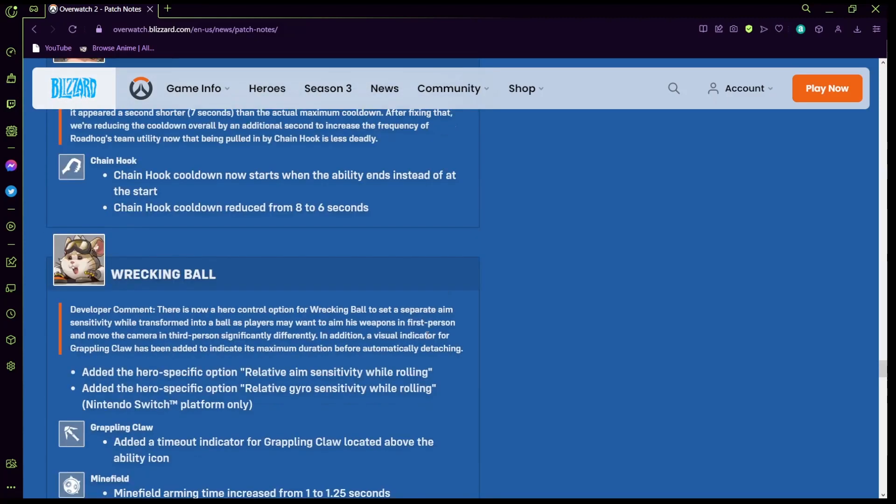
scroll(down, 3)
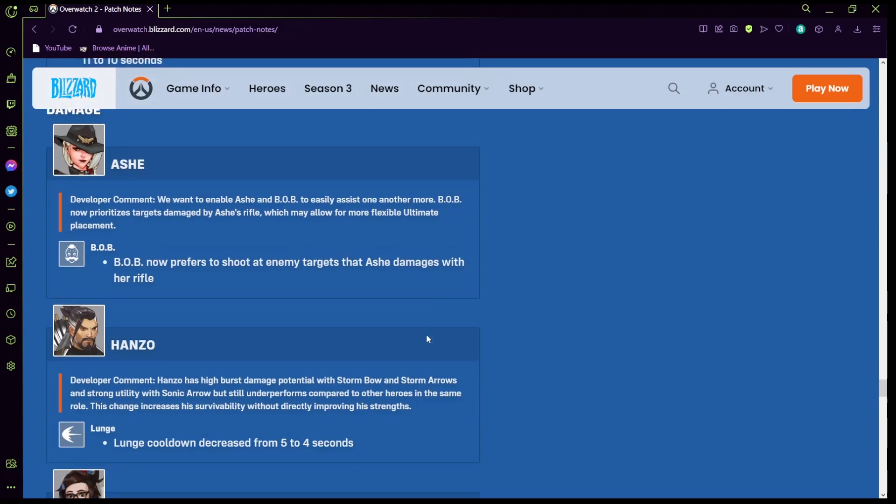
scroll(down, 3)
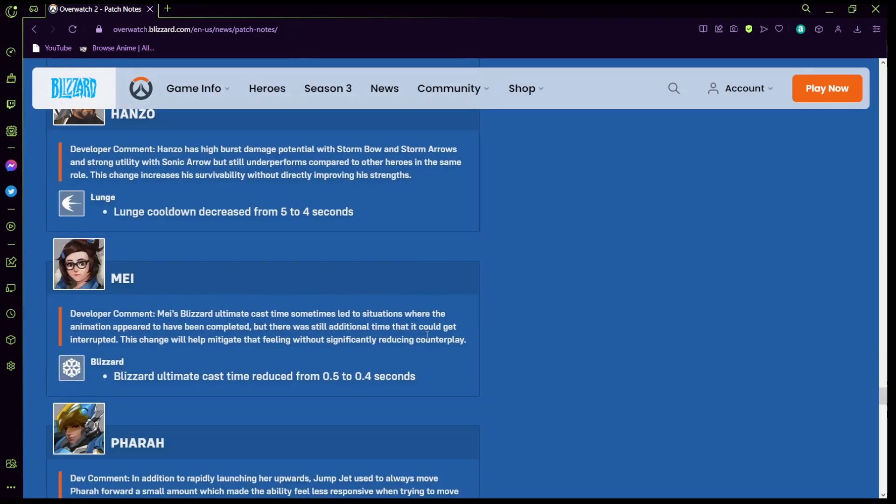
scroll(down, 3)
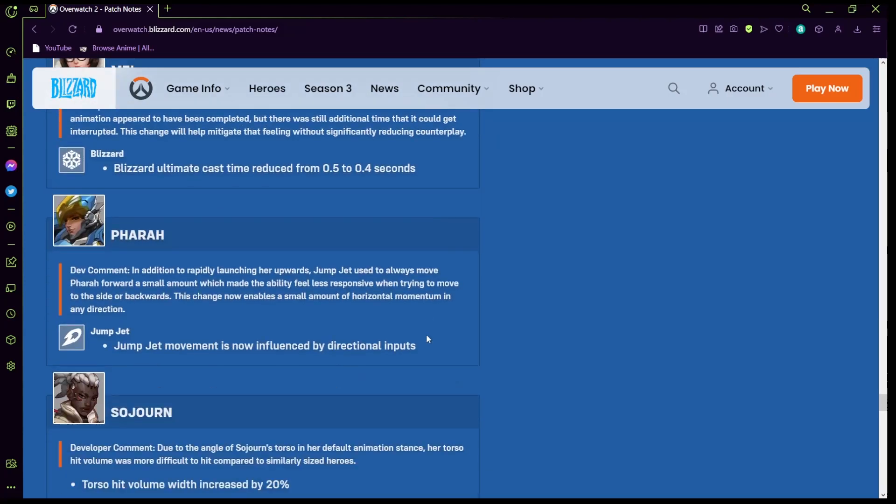
scroll(down, 3)
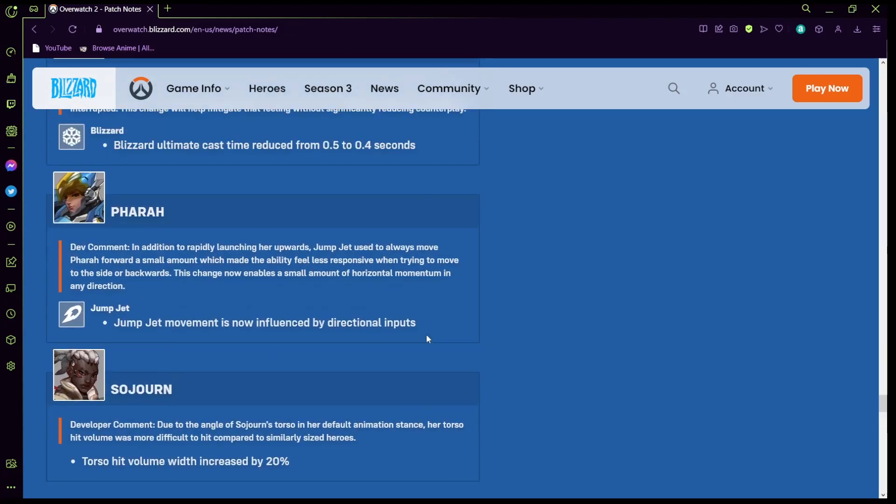
scroll(down, 3)
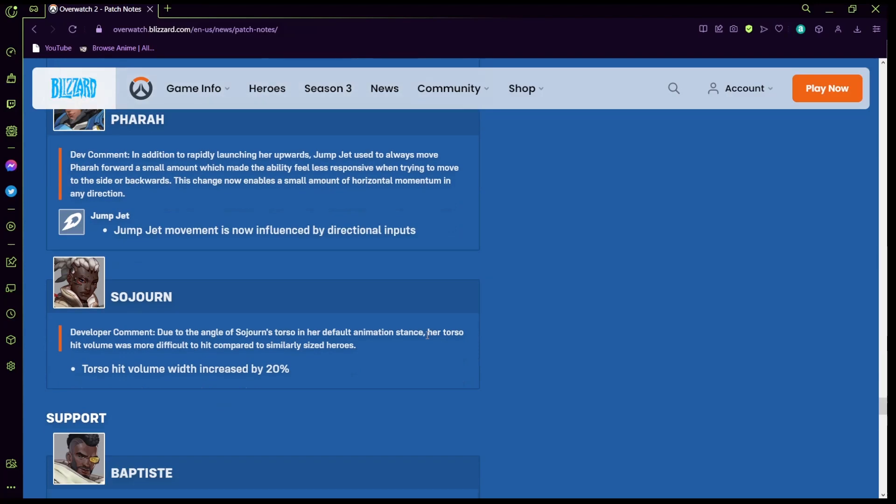
scroll(down, 3)
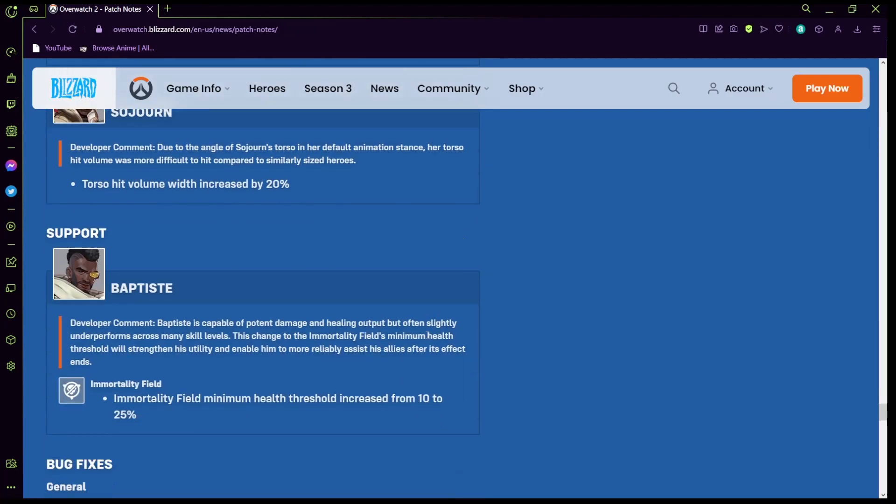
scroll(down, 3)
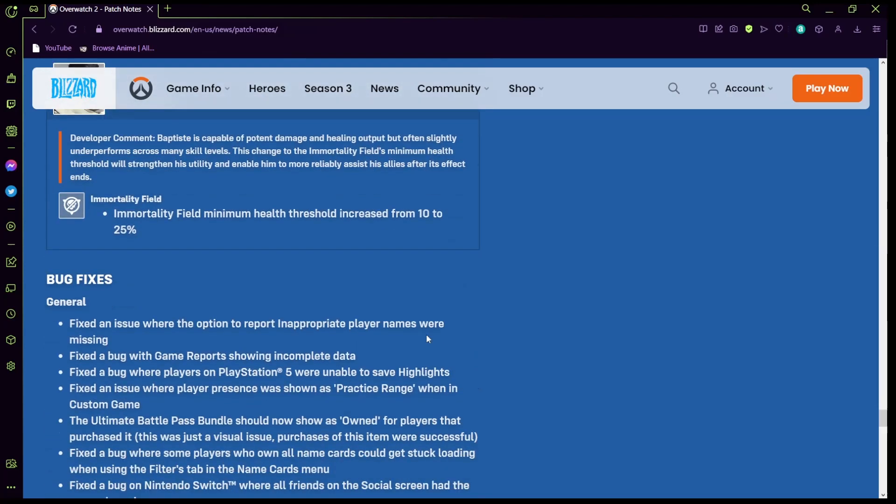
scroll(down, 3)
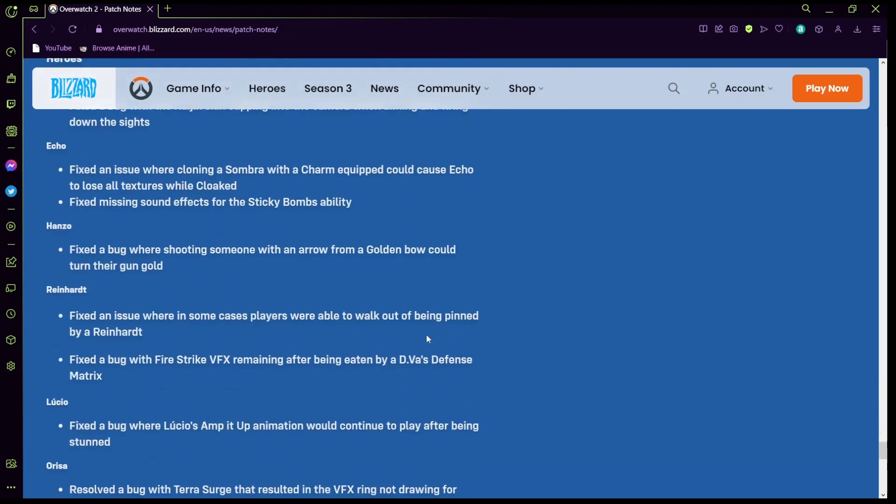
scroll(down, 3)
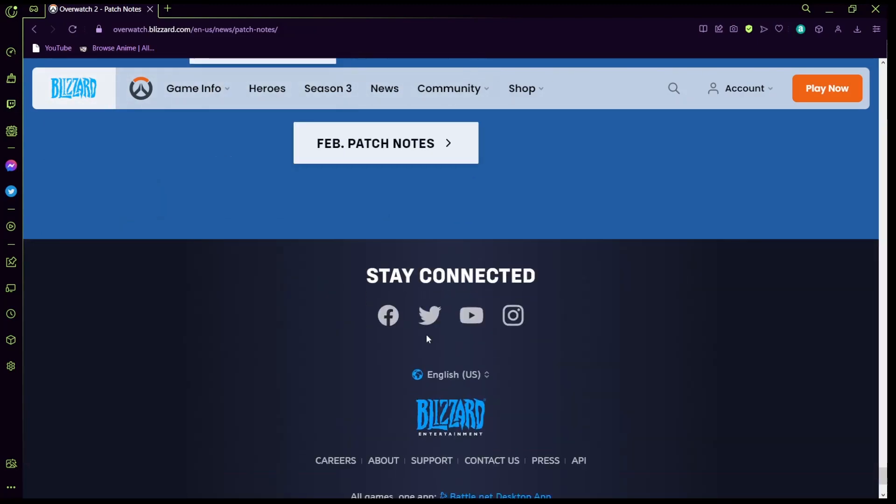
scroll(up, 3)
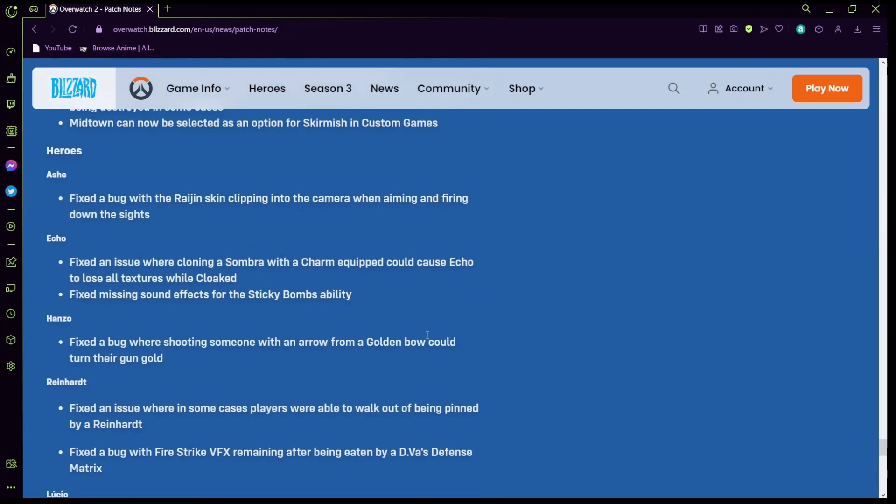
scroll(down, 3)
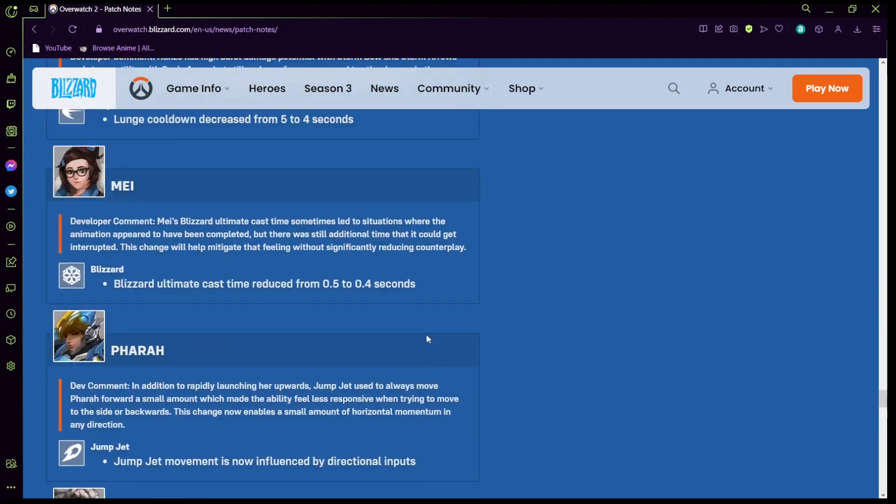
scroll(up, 3)
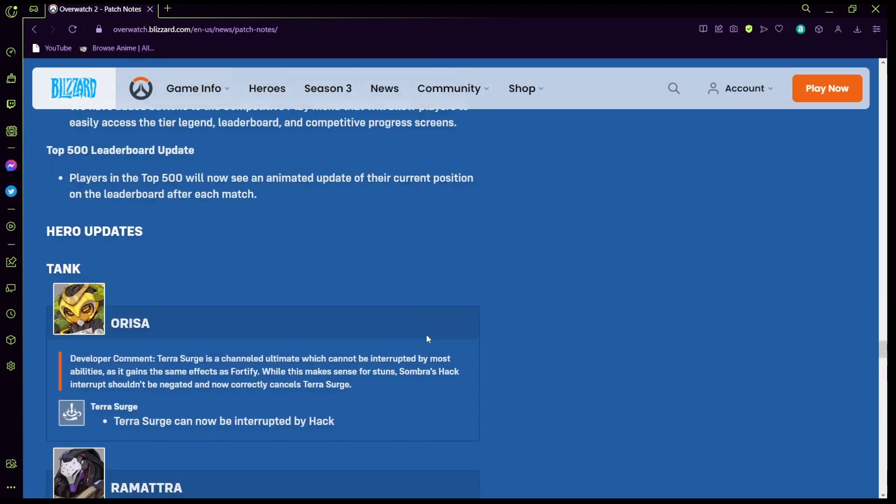
scroll(down, 3)
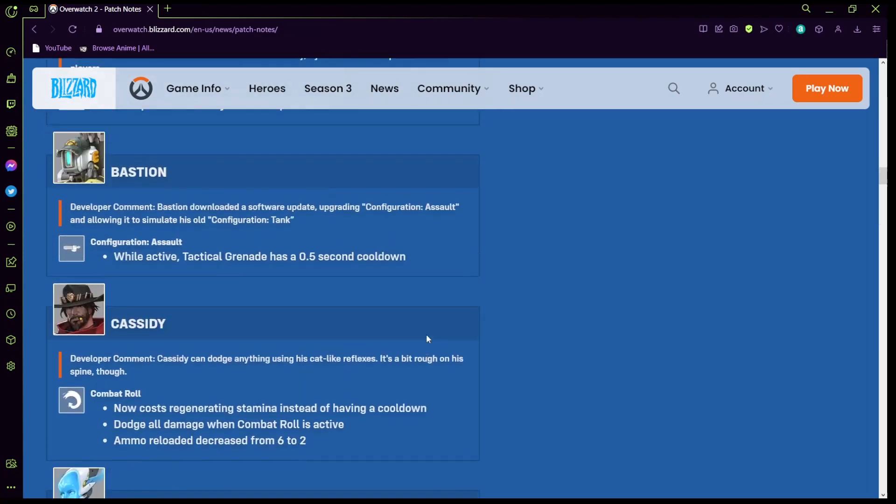
scroll(down, 3)
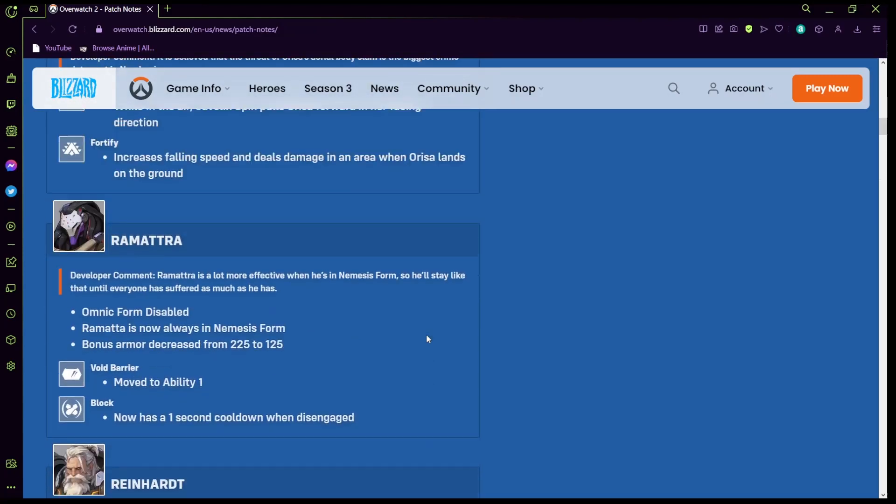
scroll(up, 3)
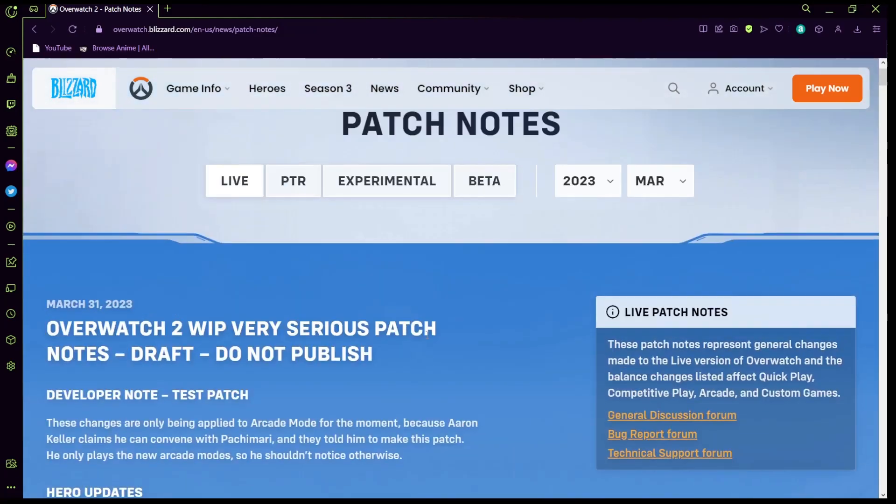
scroll(up, 3)
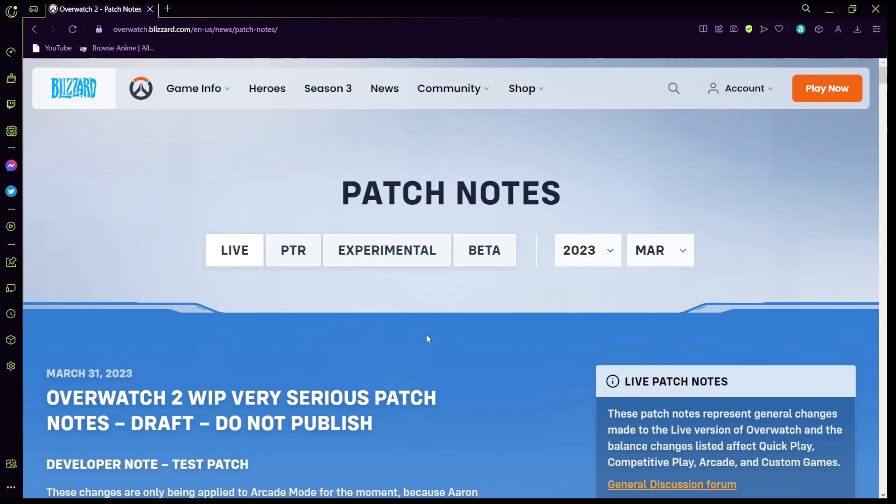
scroll(down, 3)
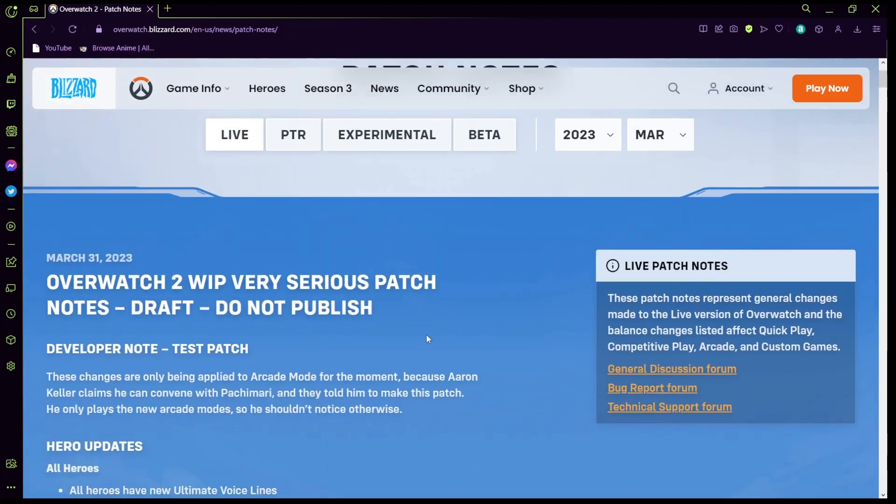